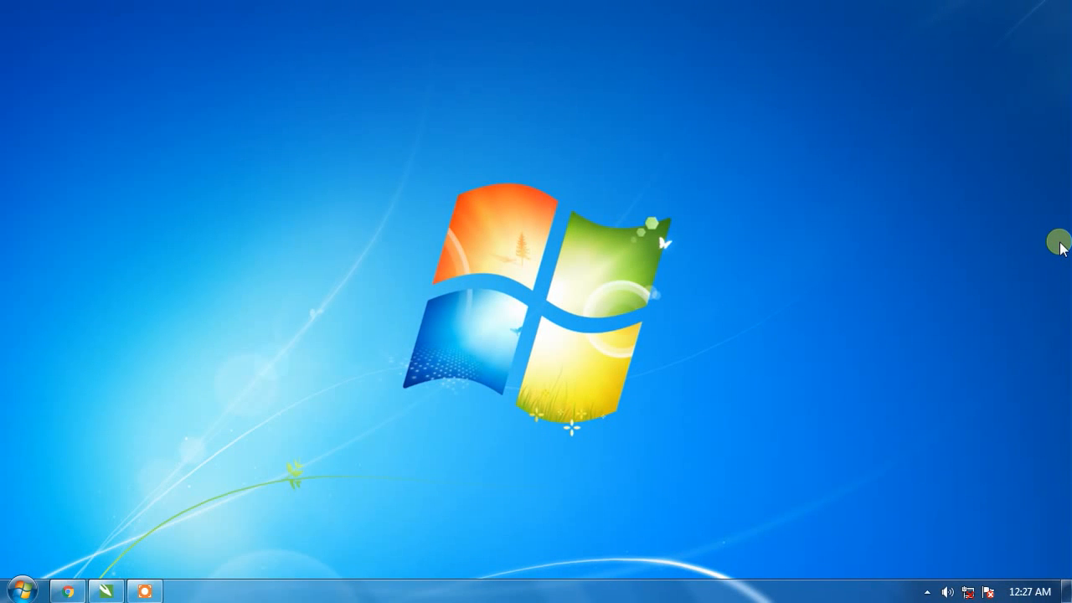
{"action": "mouse_move", "coordinate": [841, 311]}
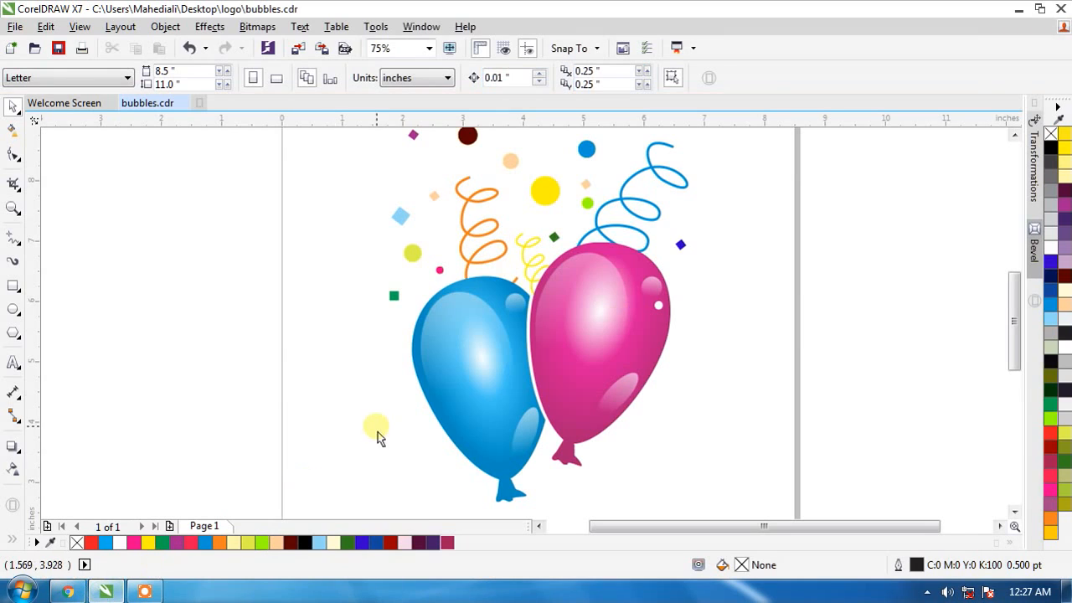
{"action": "mouse_move", "coordinate": [171, 516]}
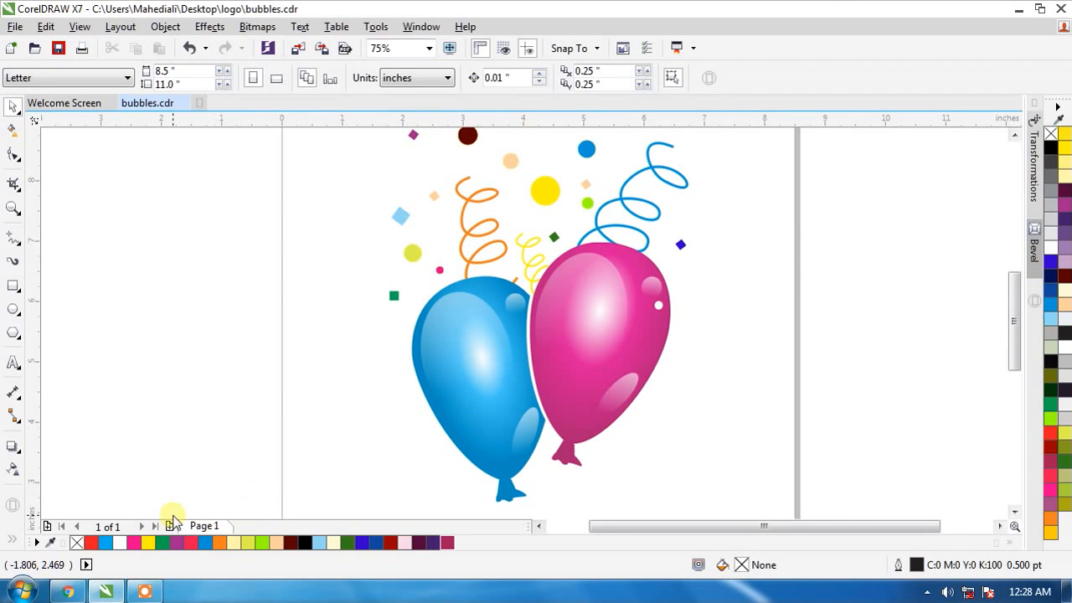
Insert a blank Page 2 after page 1 of bubbles.cdr
{"action": "left_click", "coordinate": [169, 526]}
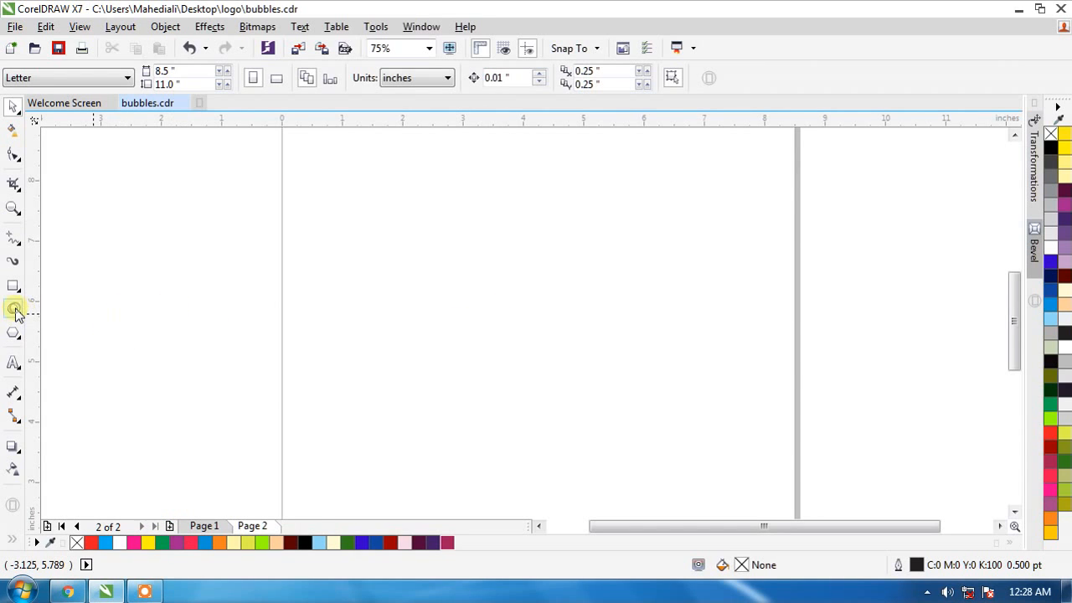
Draw a circle on page 2 with the Ellipse tool, ready to convert to curves
{"action": "left_click", "coordinate": [13, 310]}
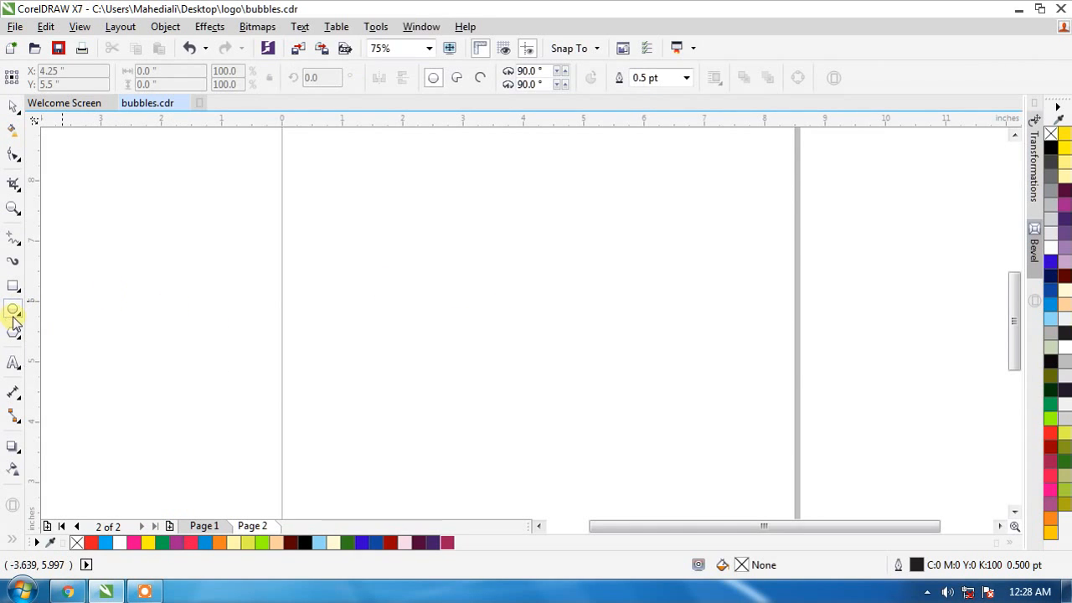
{"action": "left_click_drag", "start_coordinate": [443, 220], "coordinate": [459, 237]}
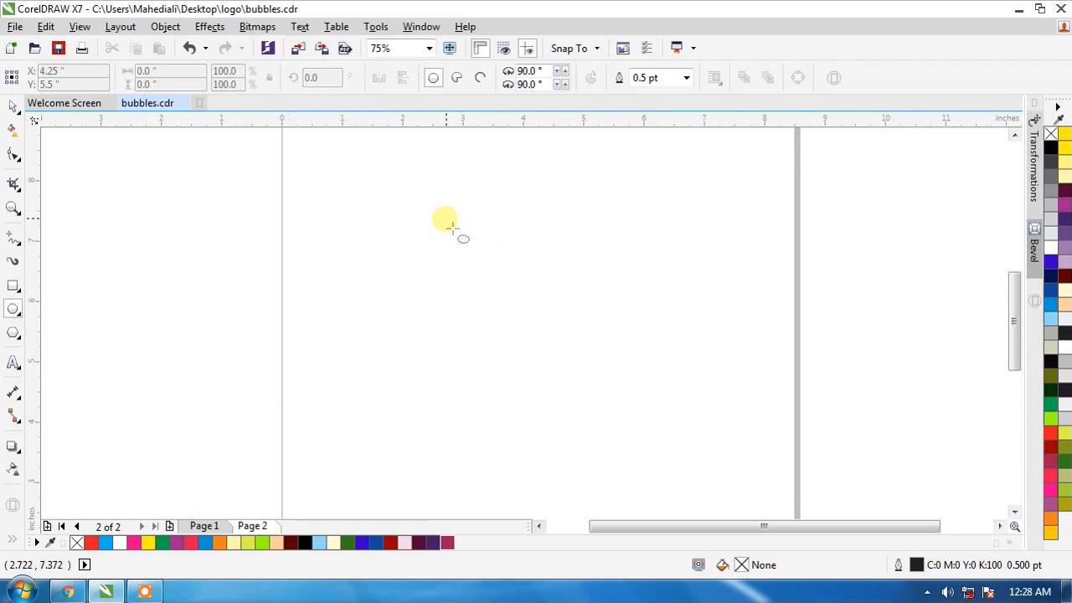
{"action": "left_click_drag", "start_coordinate": [446, 220], "coordinate": [566, 328]}
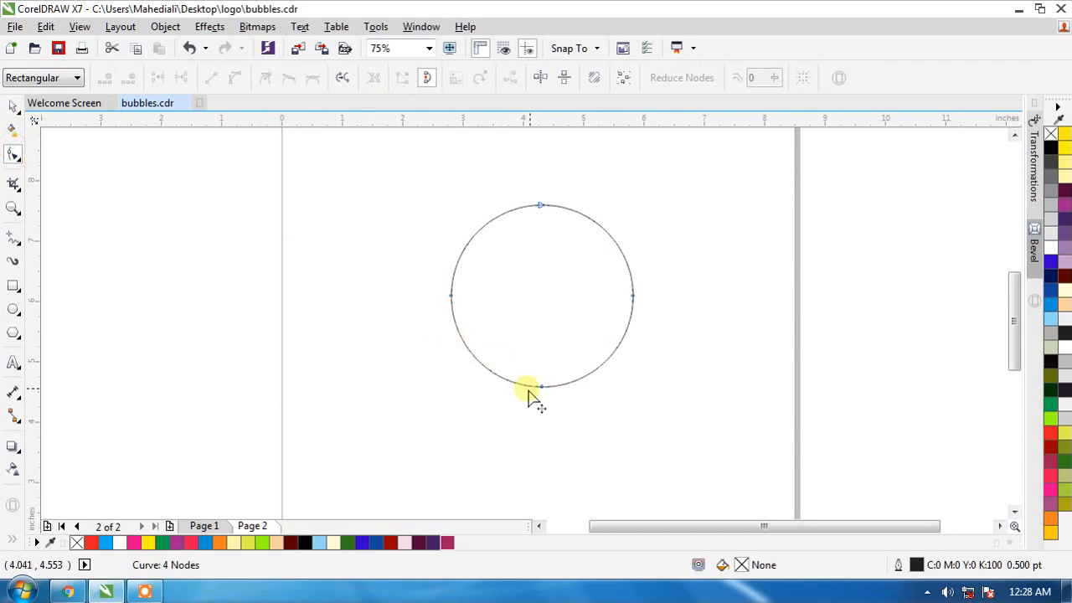
{"action": "mouse_move", "coordinate": [653, 318]}
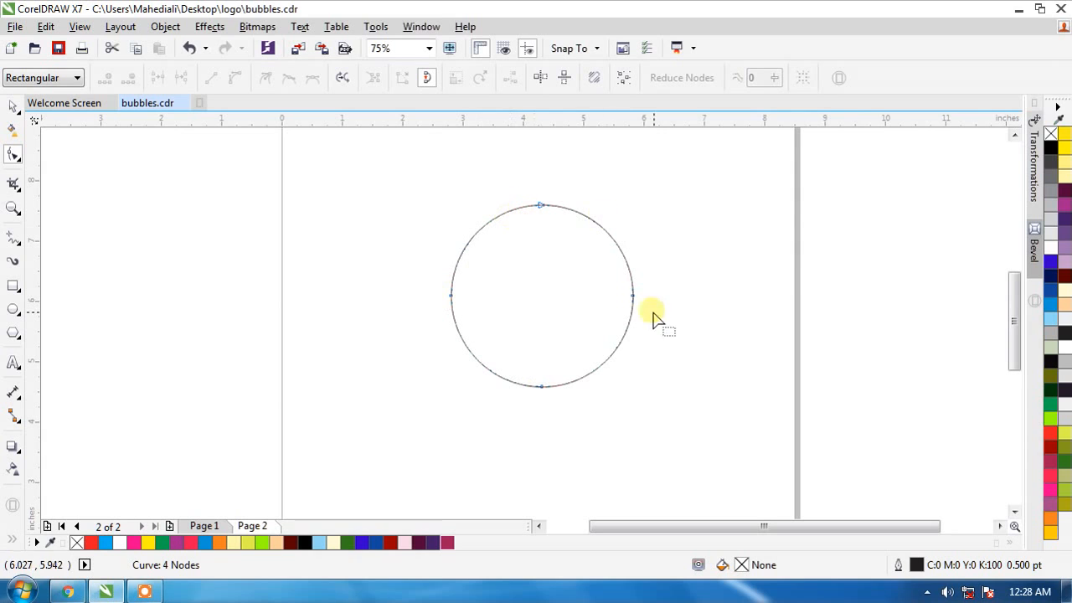
{"action": "mouse_move", "coordinate": [530, 225]}
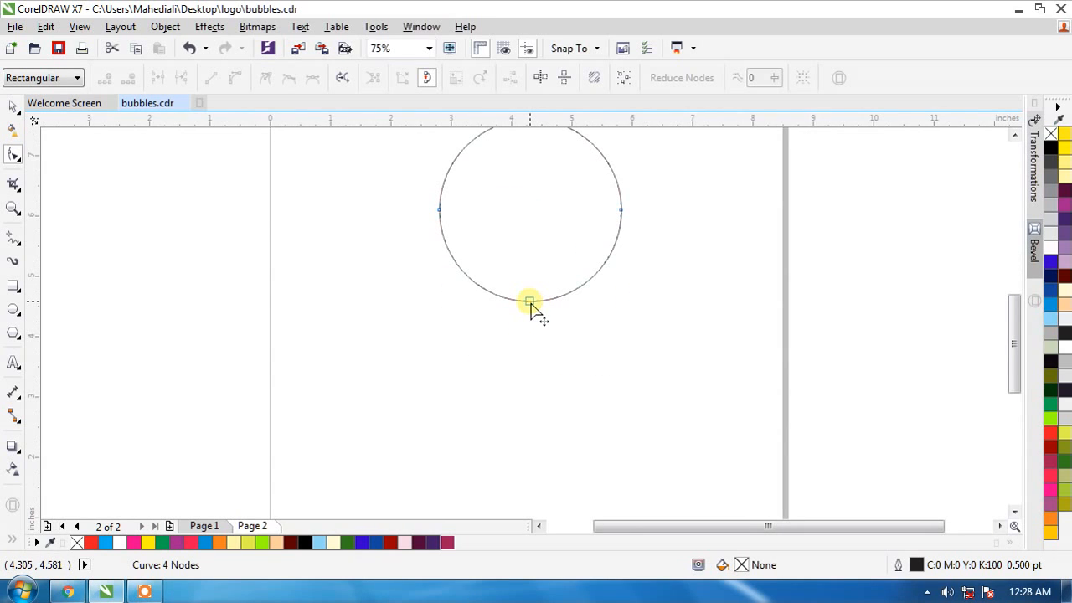
Pull the circle's bottom node downward and shape its lower curve into an egg-like balloon body
{"action": "left_click_drag", "start_coordinate": [529, 301], "coordinate": [529, 342]}
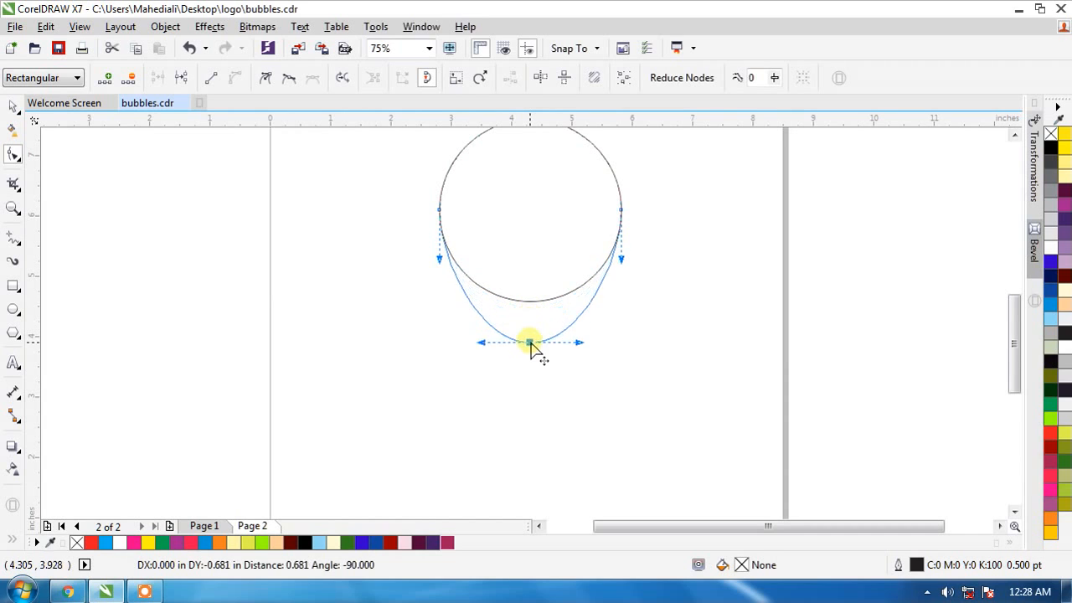
{"action": "left_click_drag", "start_coordinate": [529, 341], "coordinate": [529, 412]}
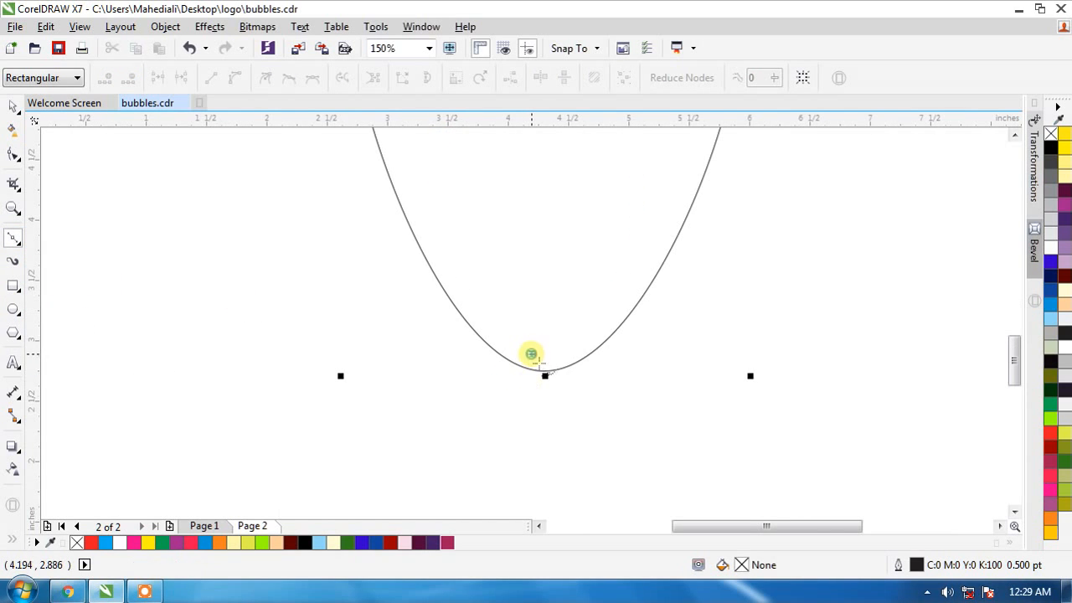
{"action": "left_click_drag", "start_coordinate": [533, 354], "coordinate": [505, 439]}
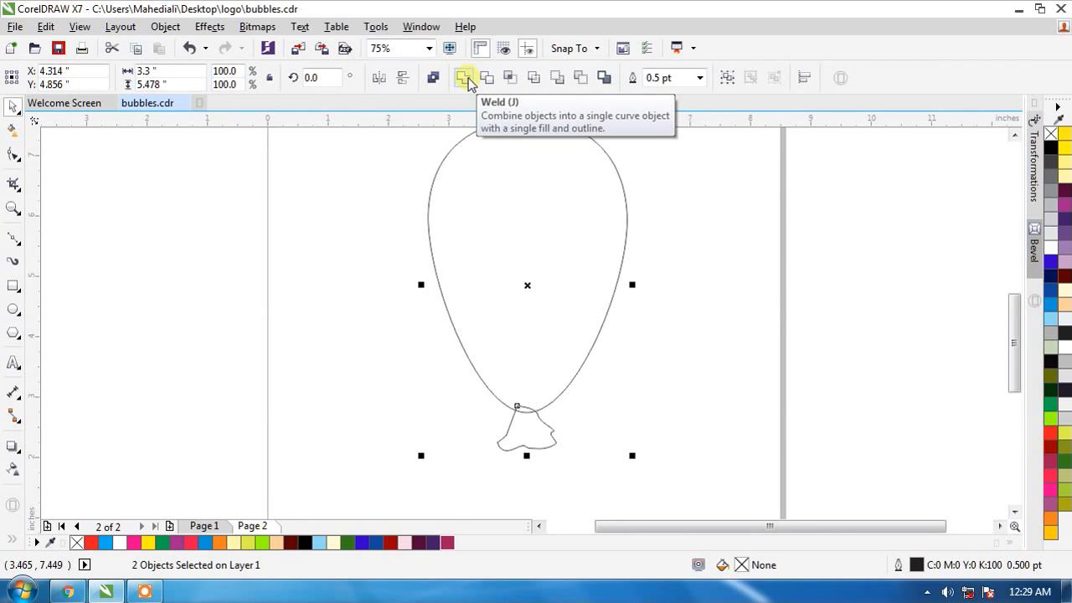
{"action": "mouse_move", "coordinate": [556, 84]}
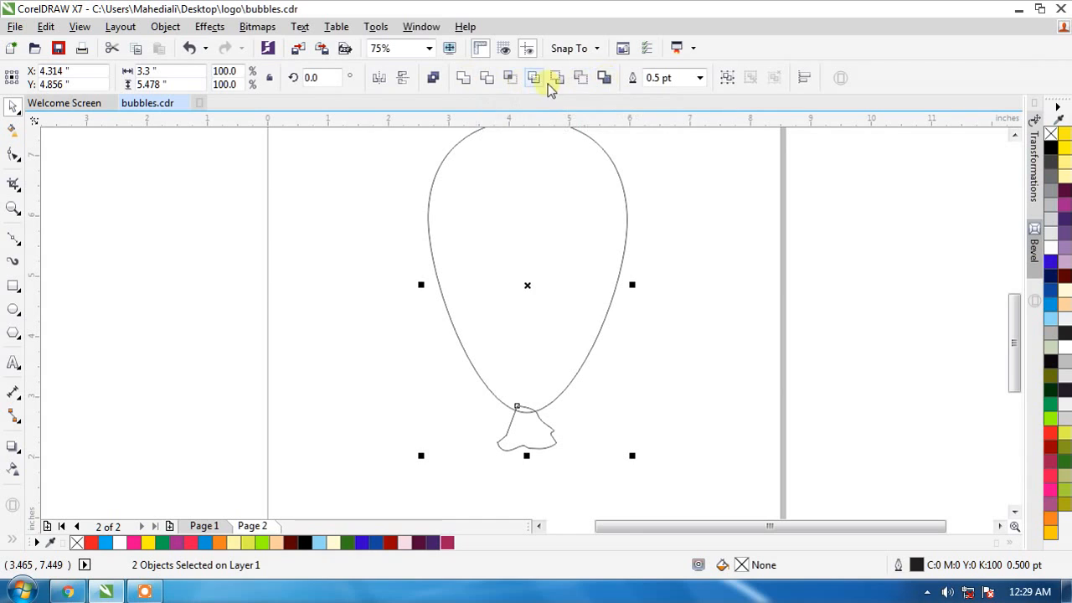
{"action": "mouse_move", "coordinate": [603, 79]}
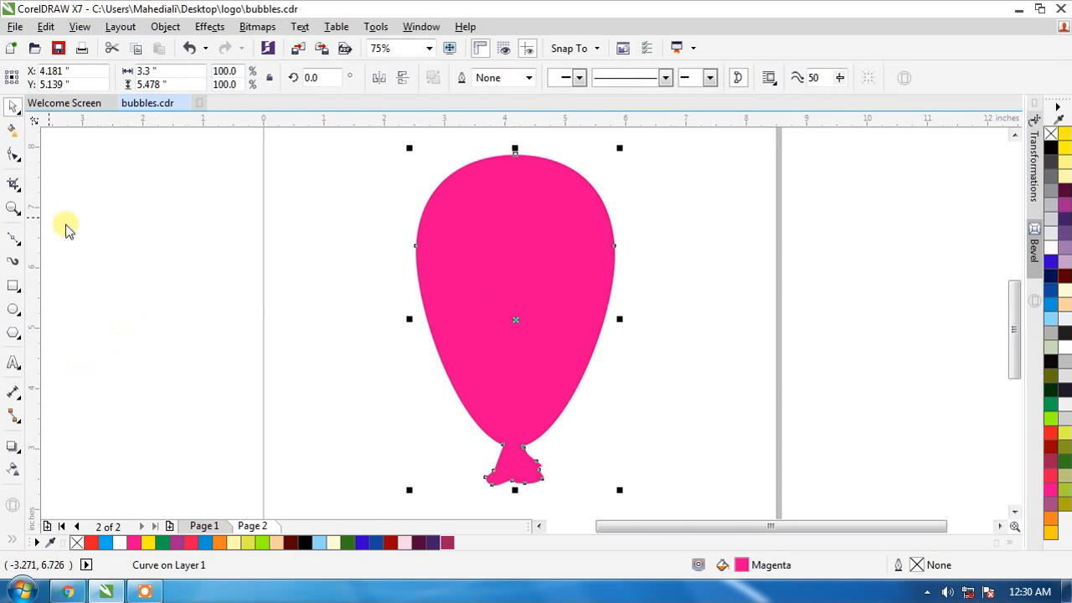
{"action": "mouse_move", "coordinate": [13, 136]}
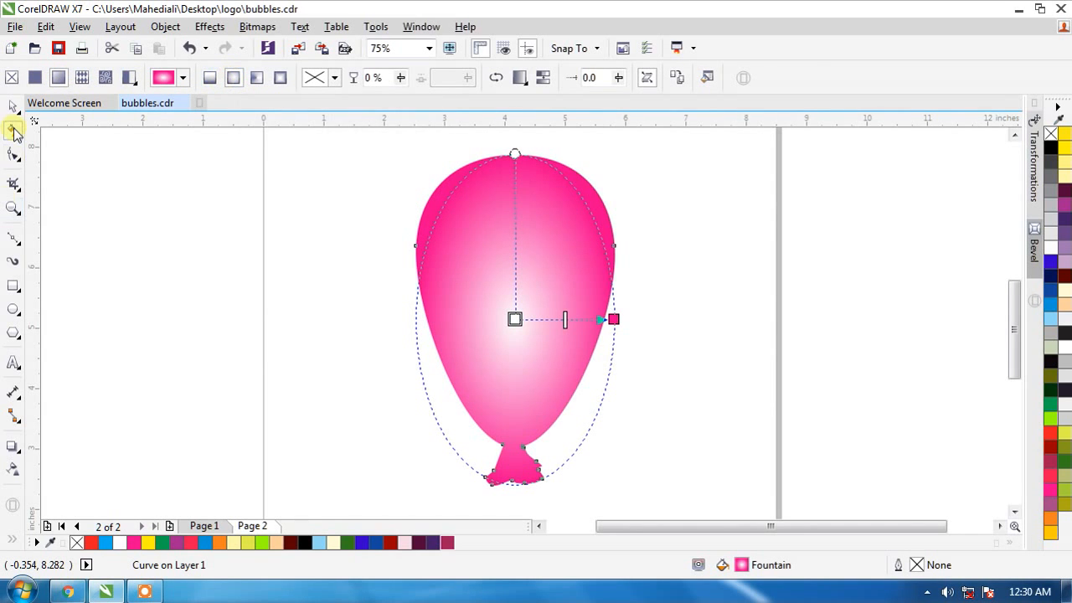
{"action": "mouse_move", "coordinate": [14, 182]}
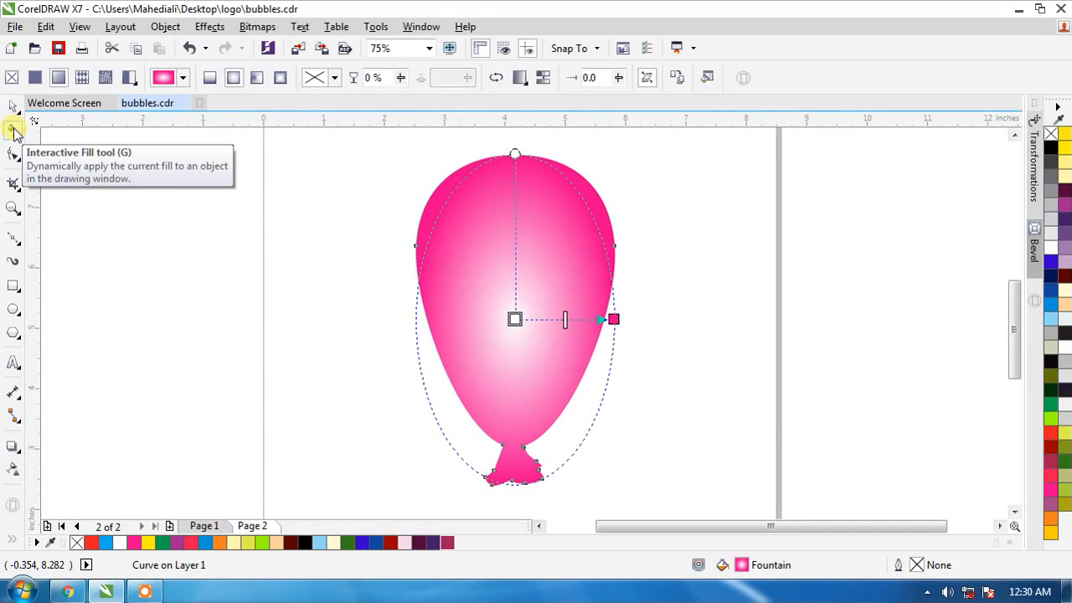
{"action": "mouse_move", "coordinate": [131, 117]}
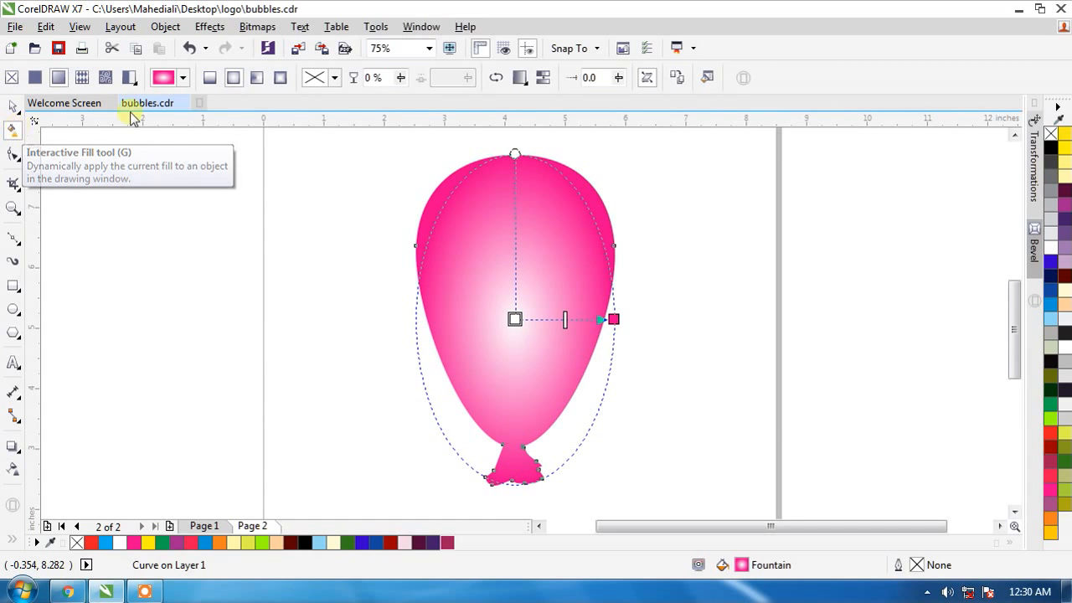
{"action": "mouse_move", "coordinate": [57, 77]}
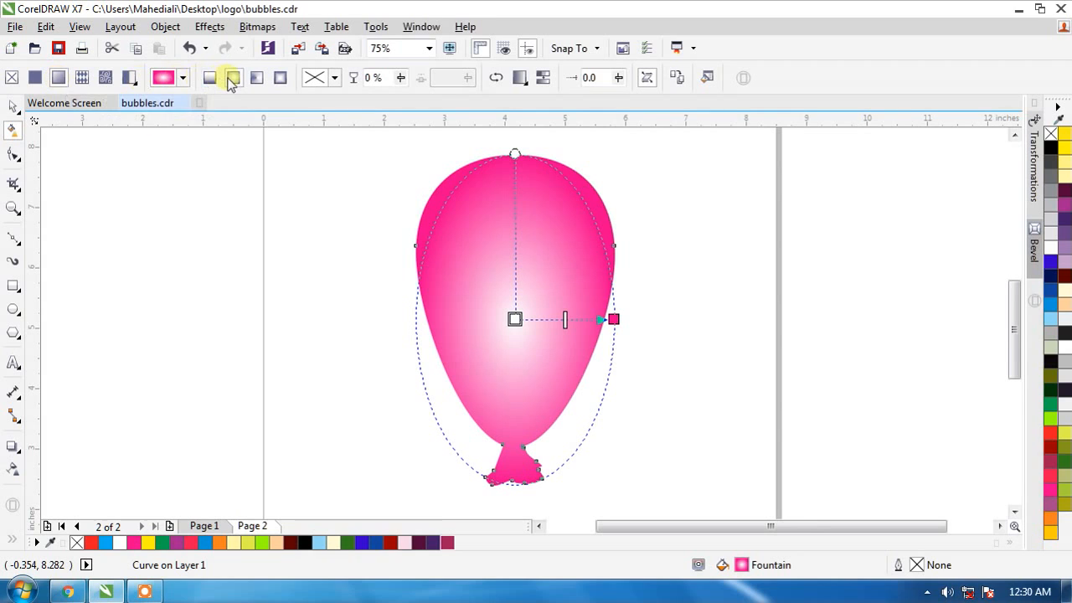
{"action": "mouse_move", "coordinate": [235, 77]}
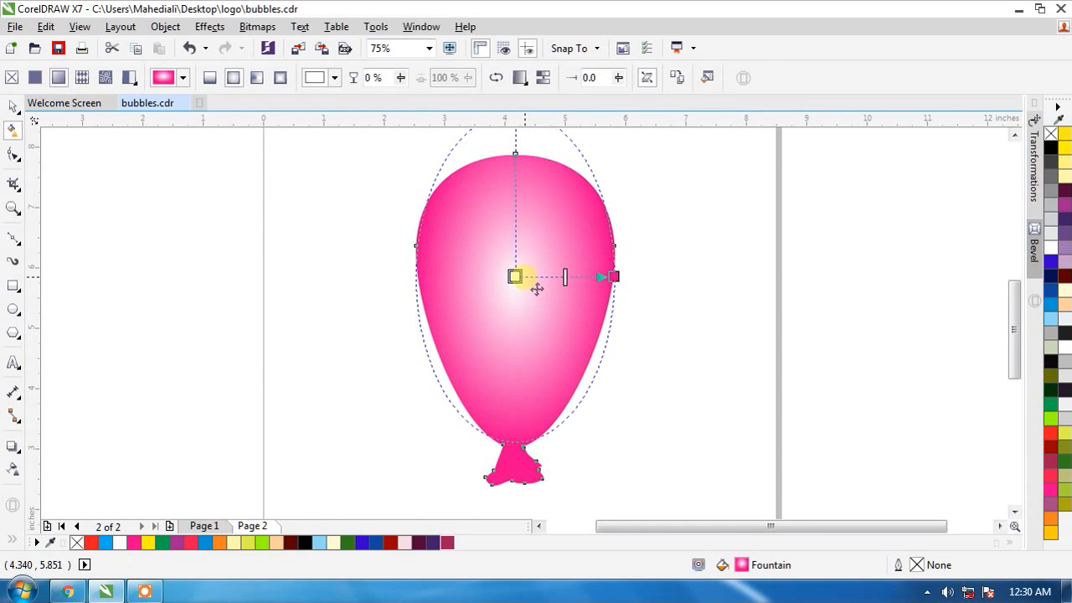
Move the fountain-fill highlight up-left and recolour the outer gradient node a deeper pink
{"action": "left_click_drag", "start_coordinate": [516, 276], "coordinate": [499, 261]}
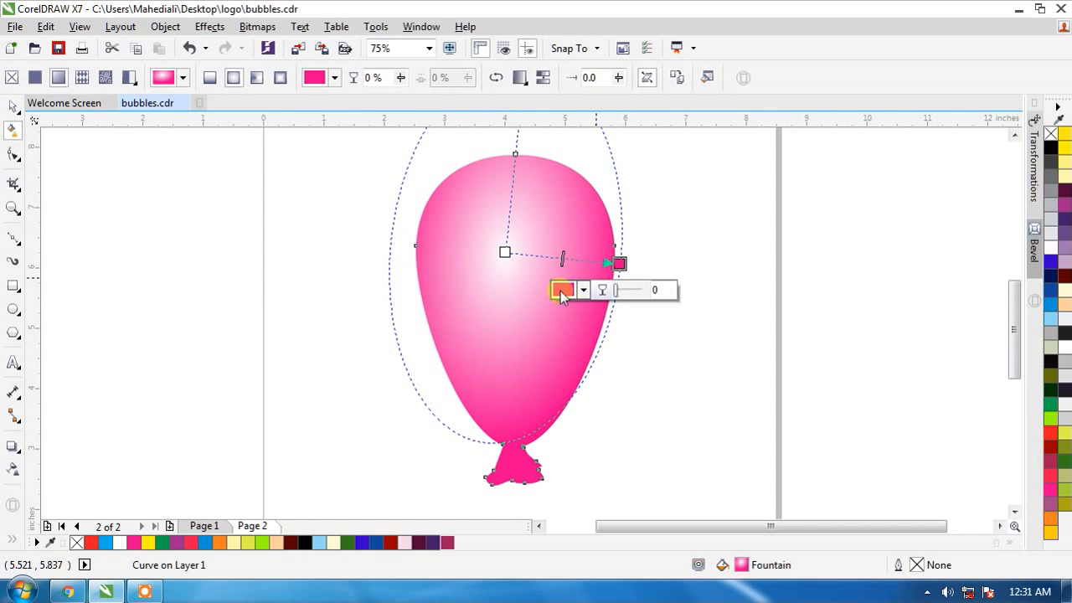
{"action": "left_click", "coordinate": [562, 290]}
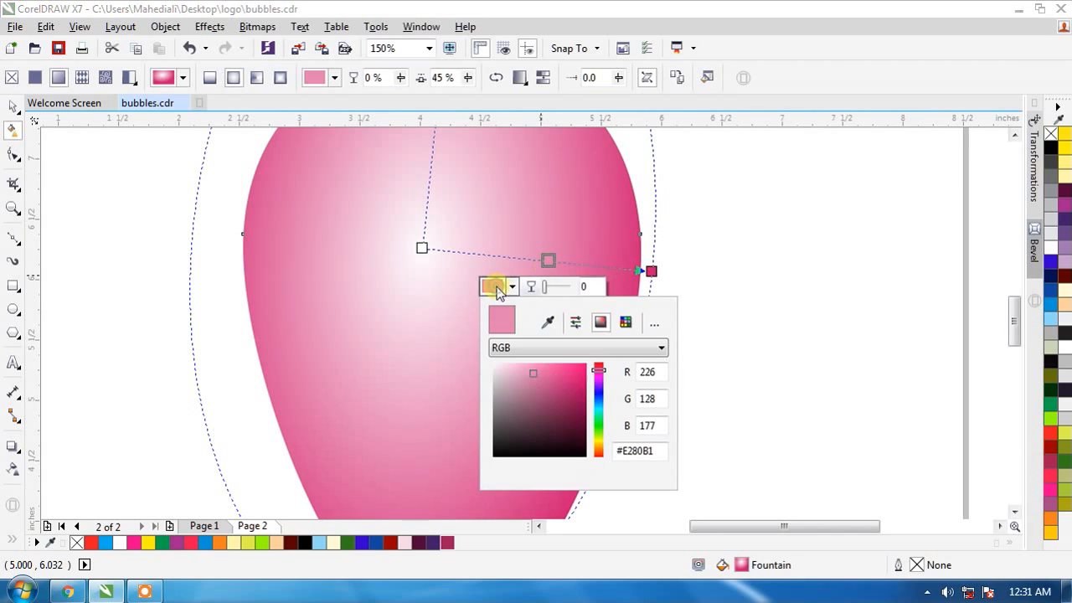
{"action": "left_click", "coordinate": [576, 379]}
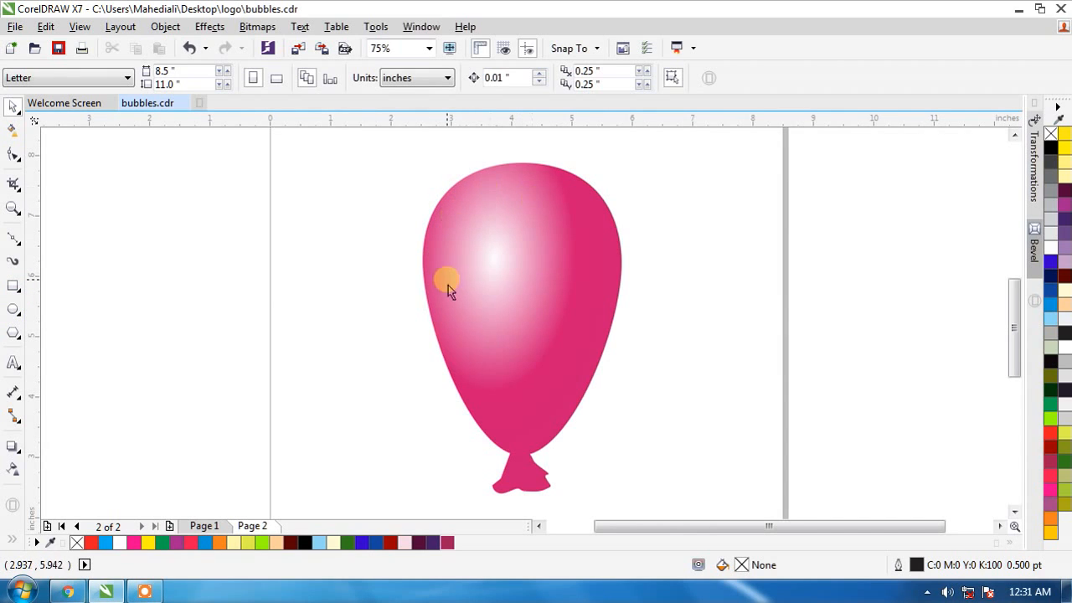
{"action": "mouse_move", "coordinate": [13, 310]}
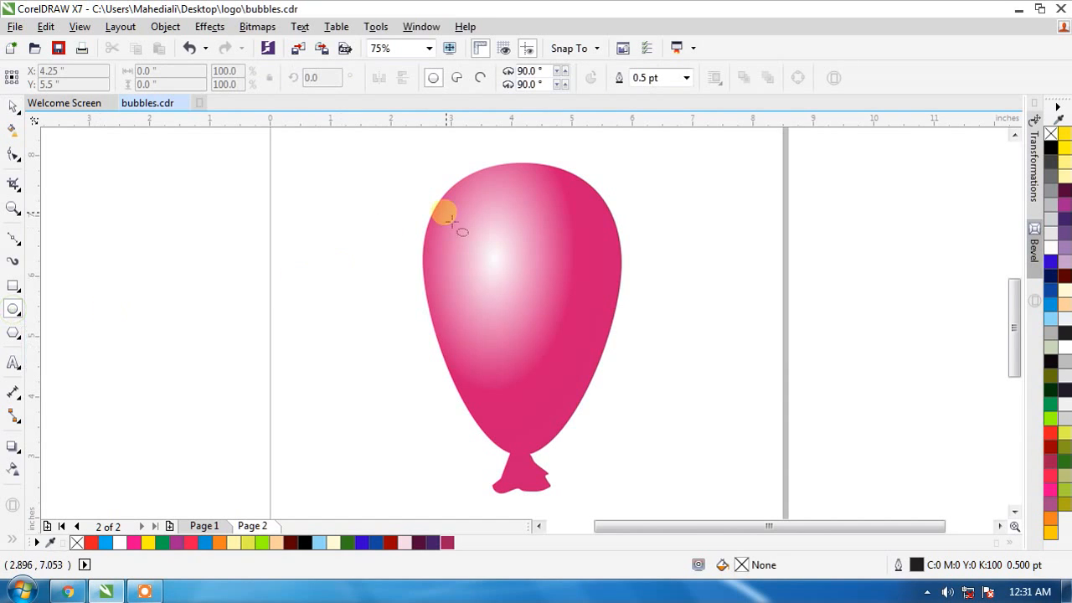
Draw an oval over the balloon's upper left and fill it white as a highlight
{"action": "left_click_drag", "start_coordinate": [444, 211], "coordinate": [506, 301]}
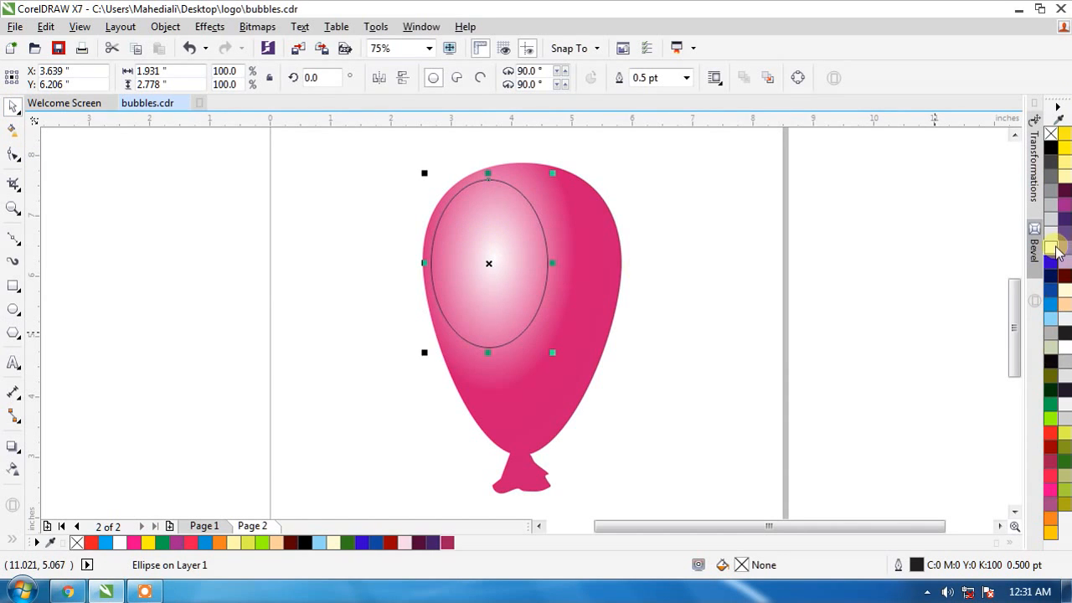
{"action": "left_click", "coordinate": [1051, 134]}
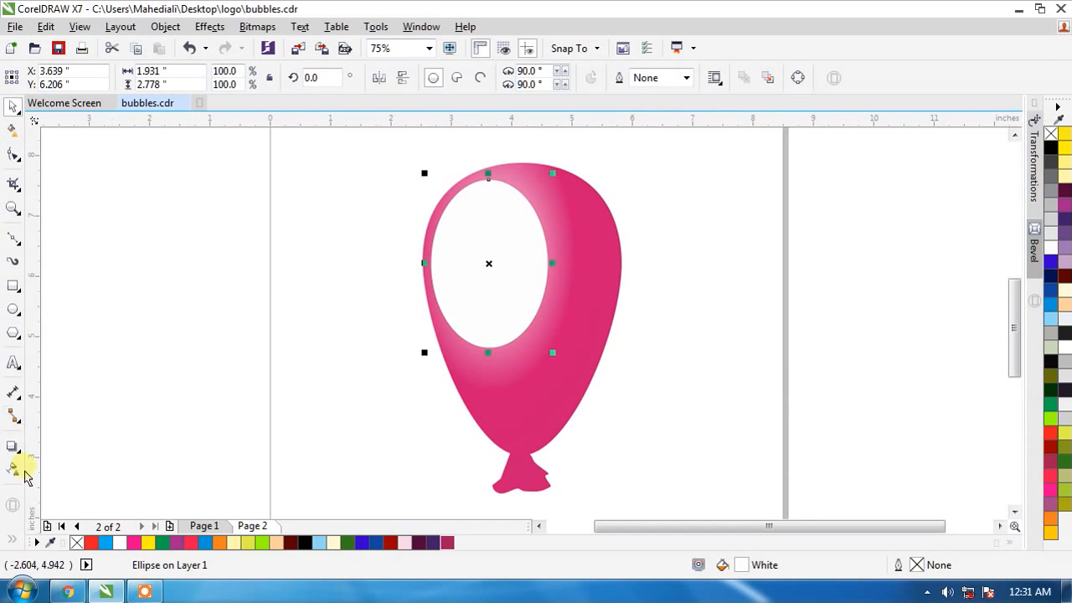
{"action": "mouse_move", "coordinate": [13, 469]}
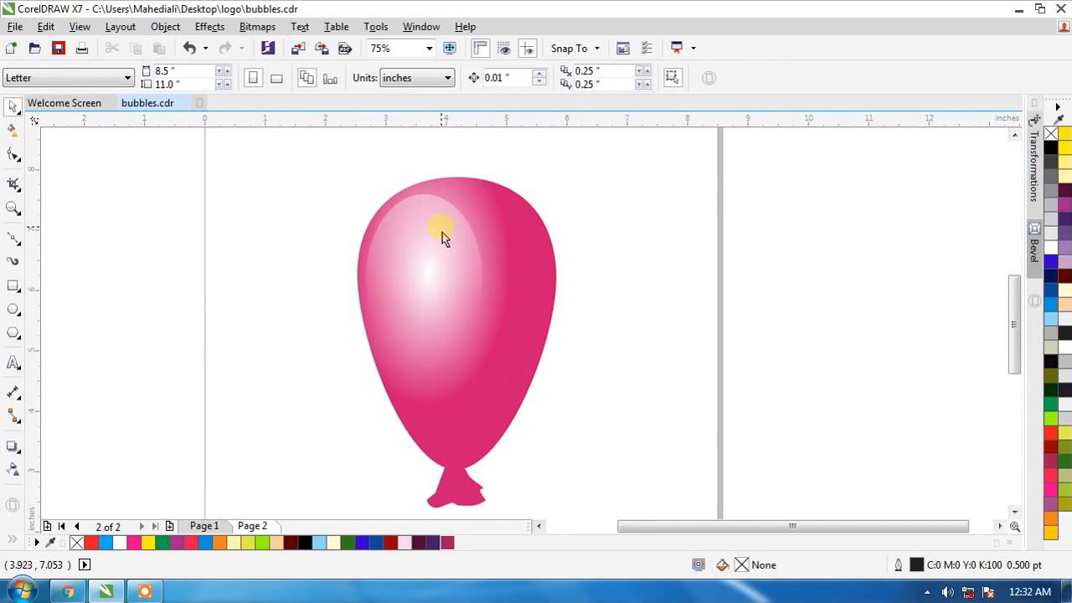
Duplicate the highlight oval, shrink it to about a third and place it near the lower right
{"action": "left_click", "coordinate": [442, 229]}
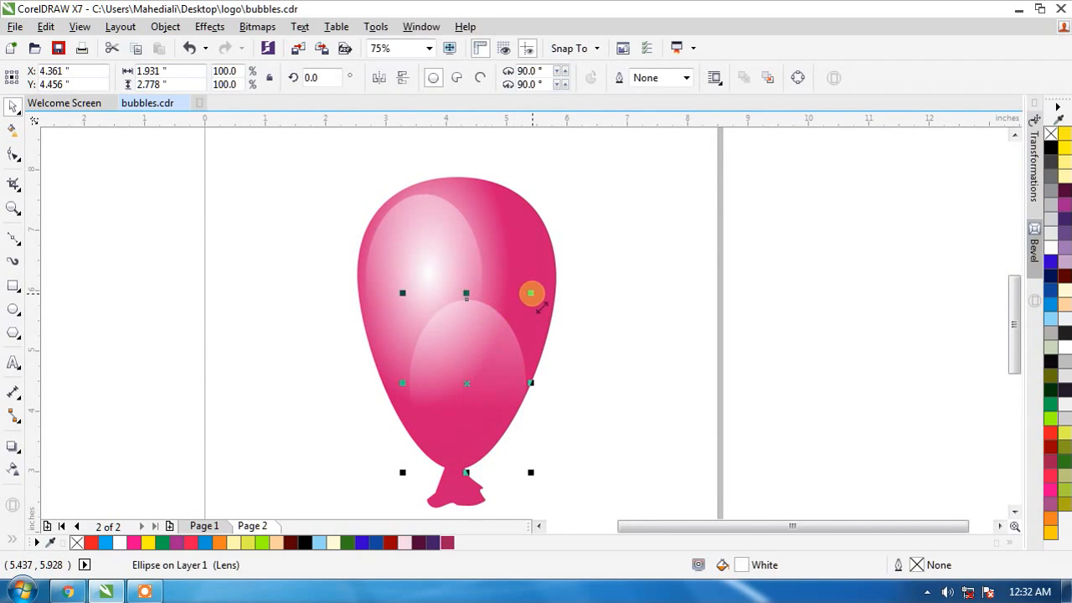
{"action": "left_click_drag", "start_coordinate": [533, 293], "coordinate": [509, 397]}
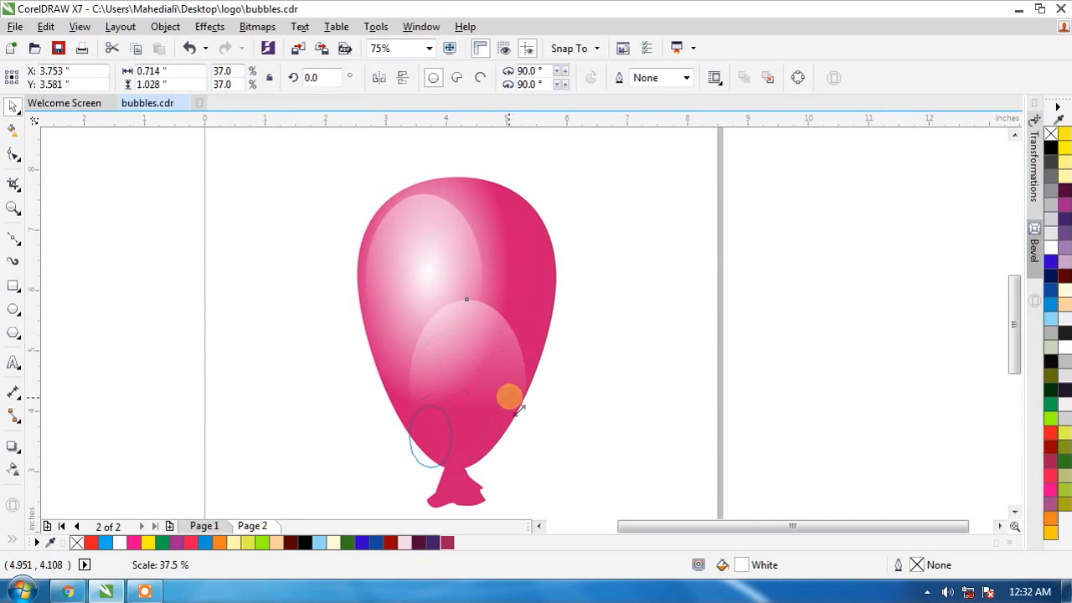
{"action": "left_click", "coordinate": [509, 395]}
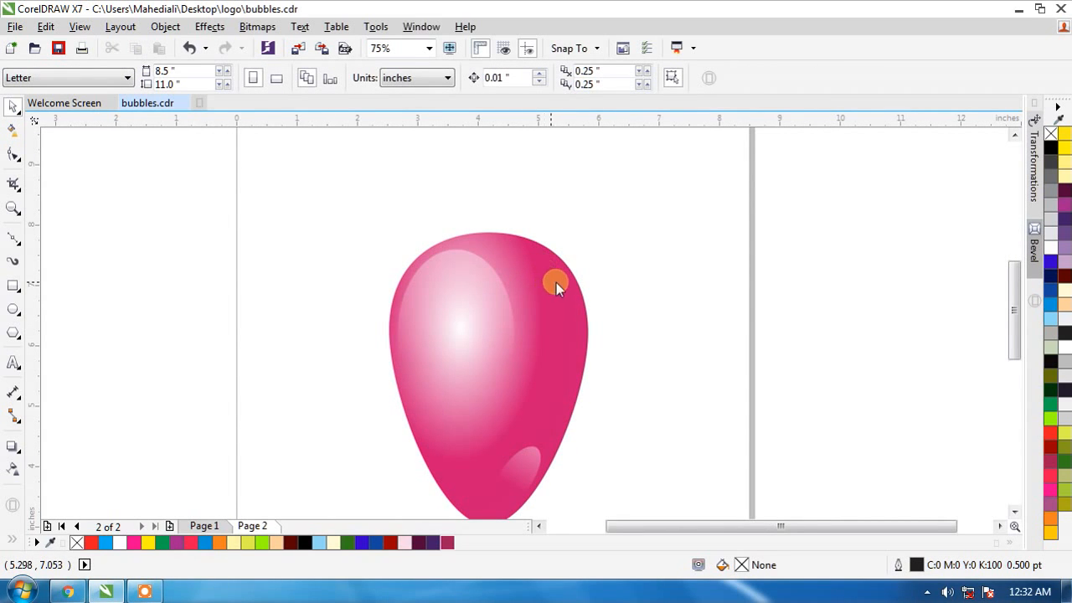
Draw a small white glint circle at the balloon's upper right edge
{"action": "left_click", "coordinate": [556, 281]}
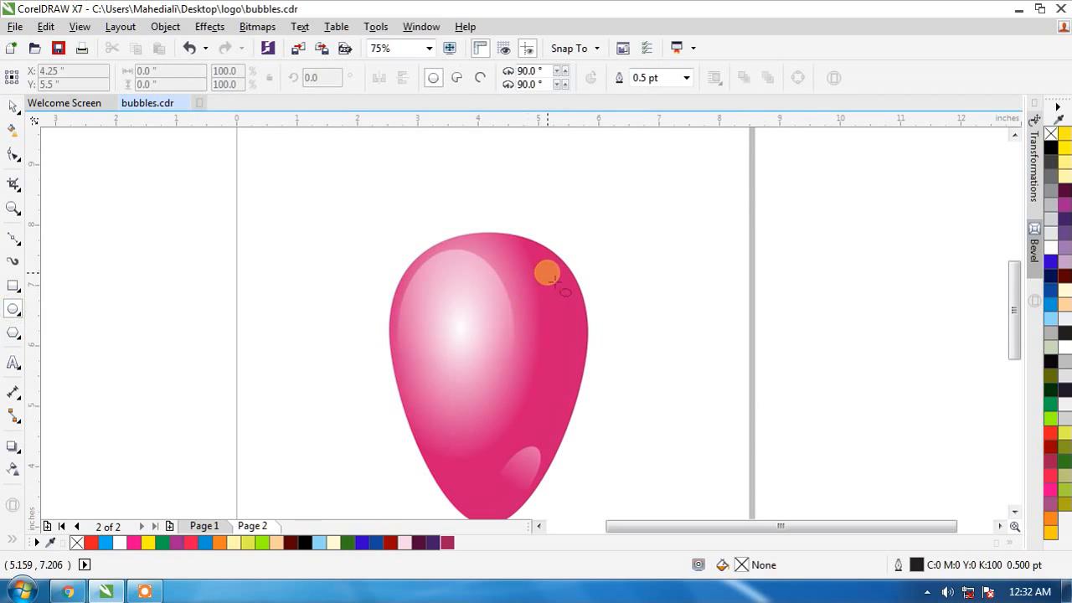
{"action": "left_click_drag", "start_coordinate": [544, 274], "coordinate": [555, 291]}
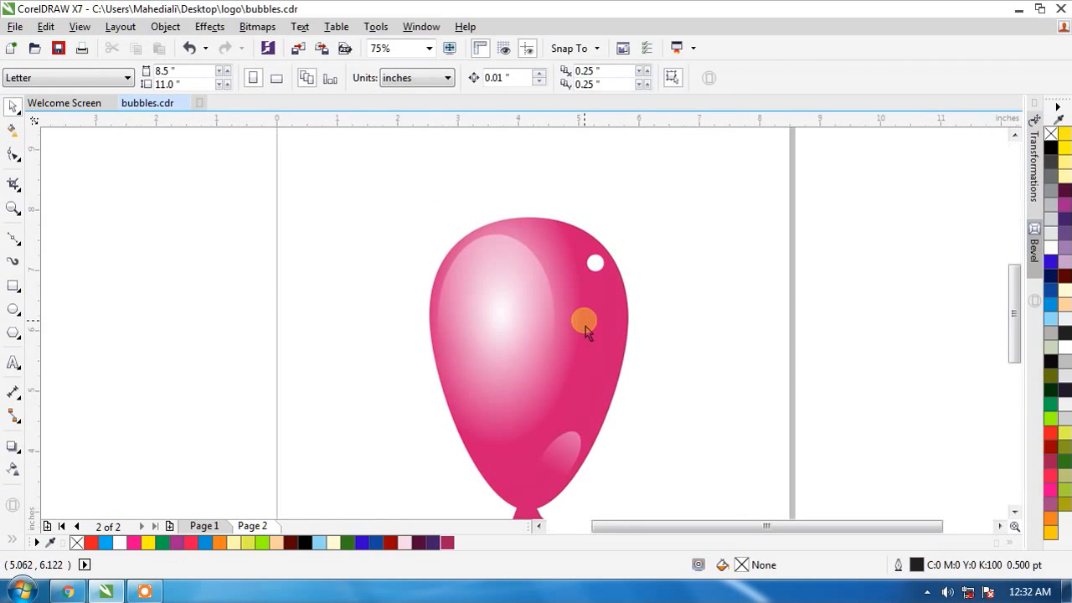
{"action": "left_click_drag", "start_coordinate": [585, 322], "coordinate": [594, 266]}
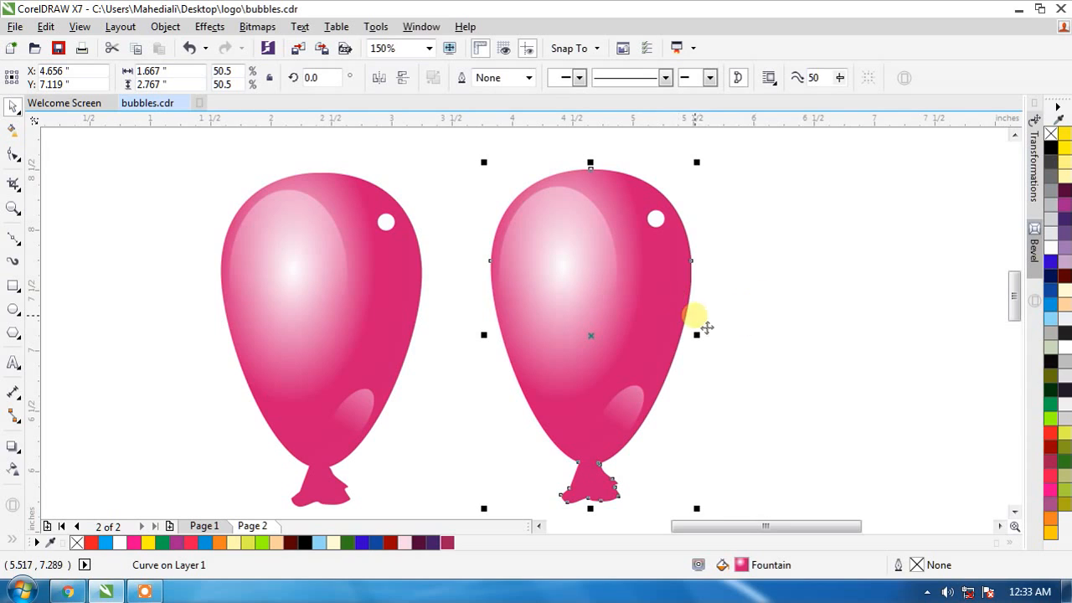
{"action": "mouse_move", "coordinate": [707, 310]}
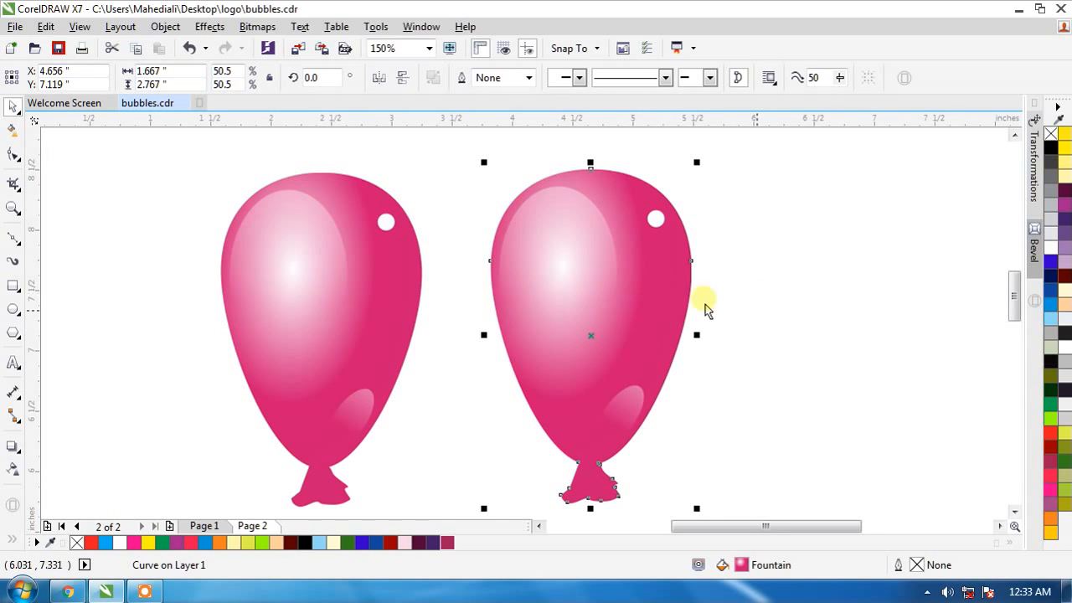
Start editing the second balloon's fountain fill to shade its end node toward blue
{"action": "left_click", "coordinate": [1063, 302]}
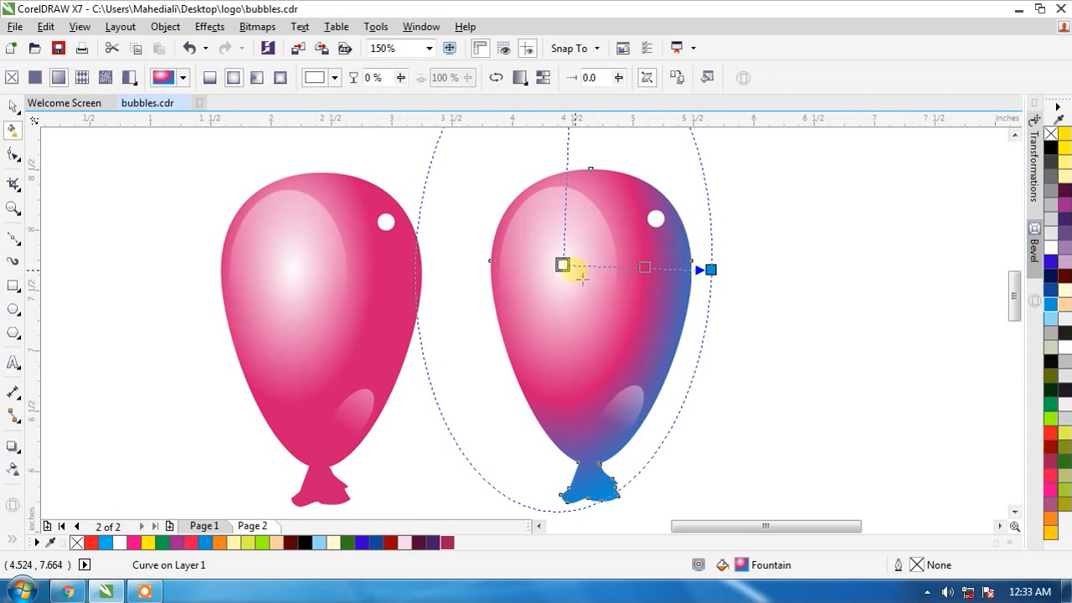
Apply blue to the second balloon's gradient nodes so it reads as a blue balloon
{"action": "left_click", "coordinate": [593, 293]}
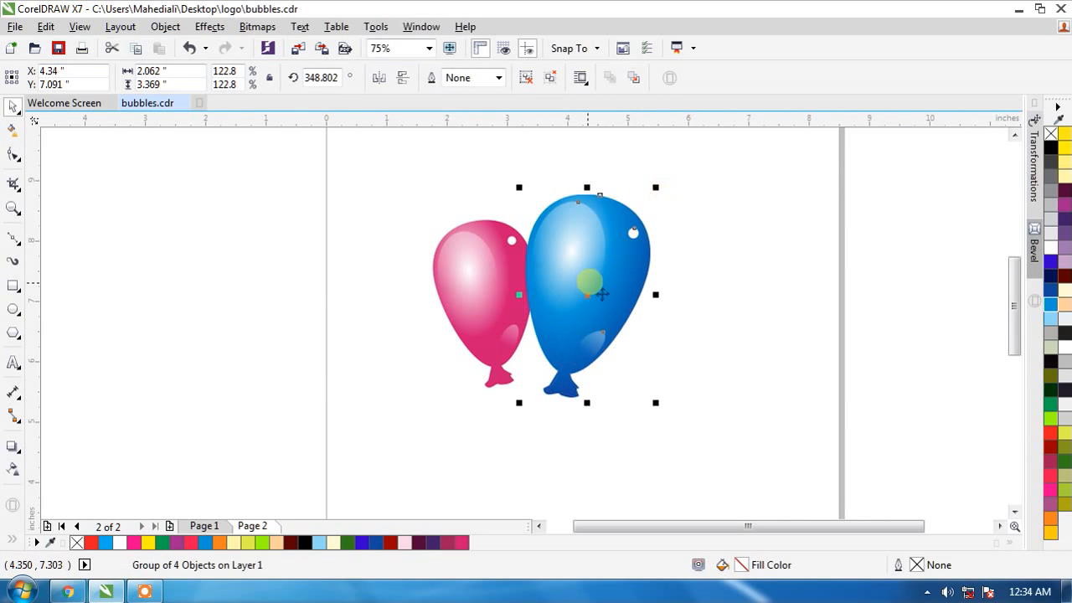
Select the blue balloon body and give it a thick outline from the Outline Width list
{"action": "left_click", "coordinate": [586, 295]}
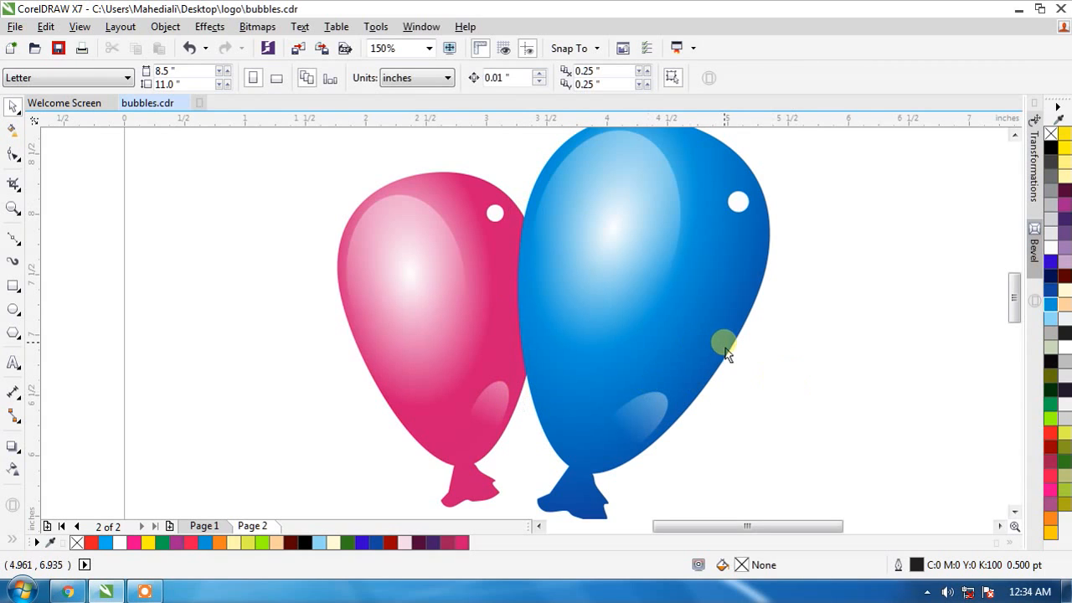
{"action": "left_click", "coordinate": [723, 343]}
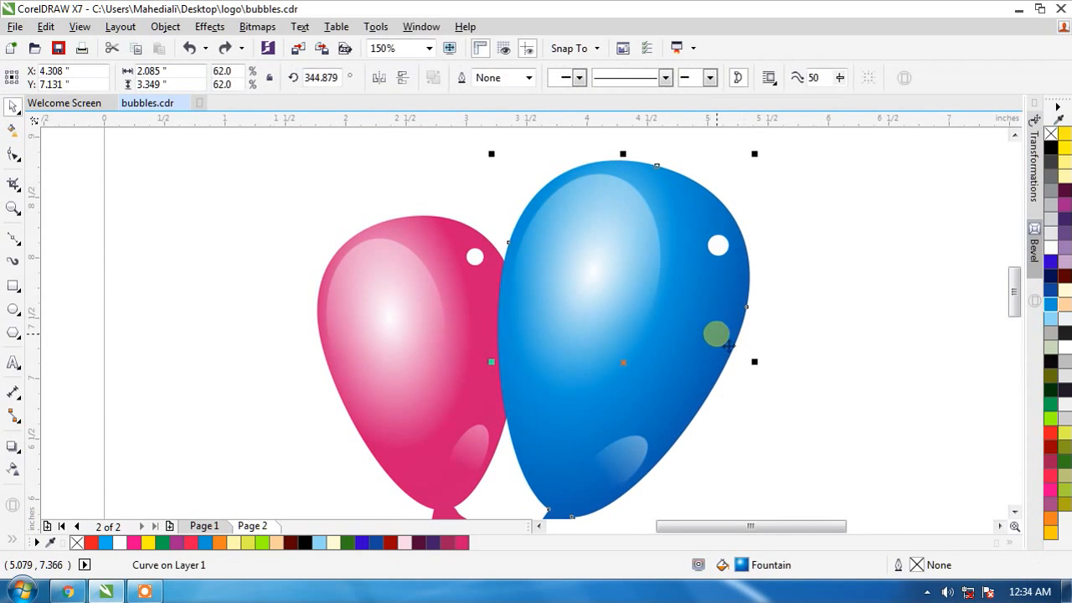
{"action": "left_click", "coordinate": [529, 77]}
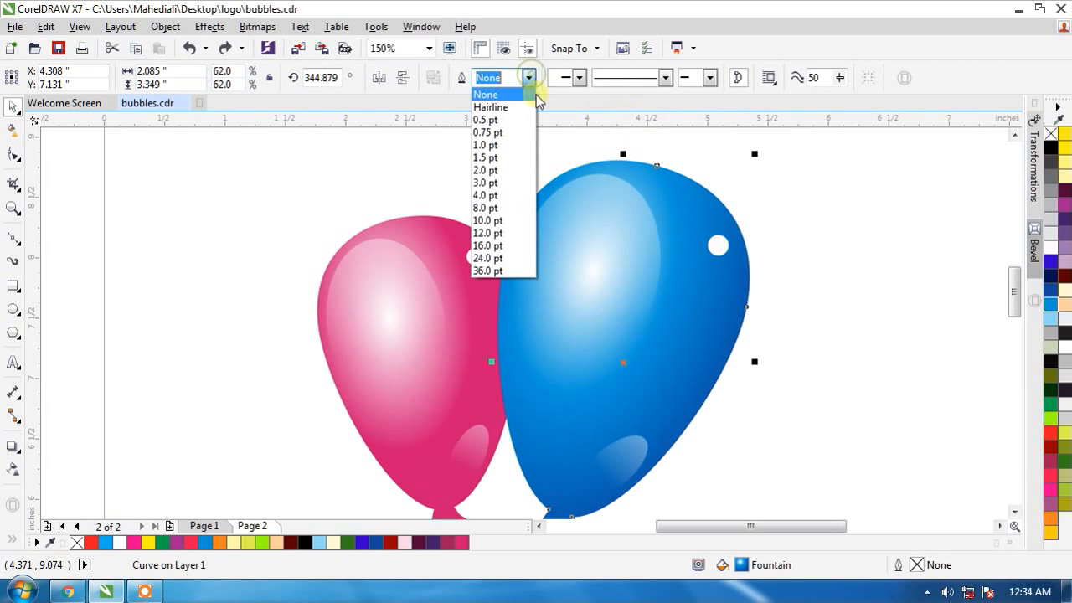
{"action": "left_click", "coordinate": [486, 182]}
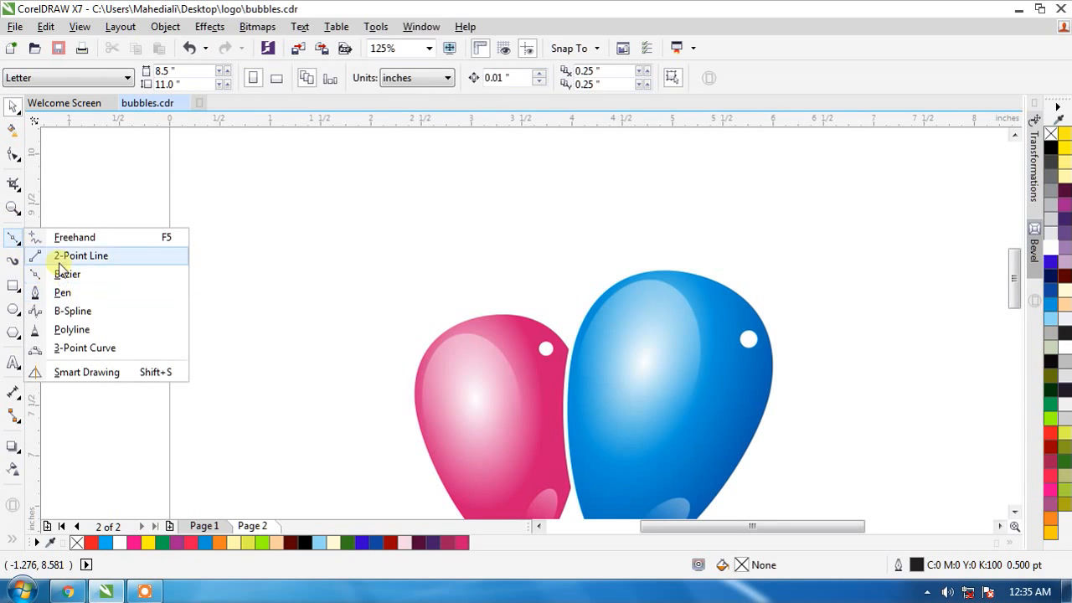
Draw a looping freehand ribbon above the pink balloon and thicken its outline
{"action": "left_click", "coordinate": [81, 254]}
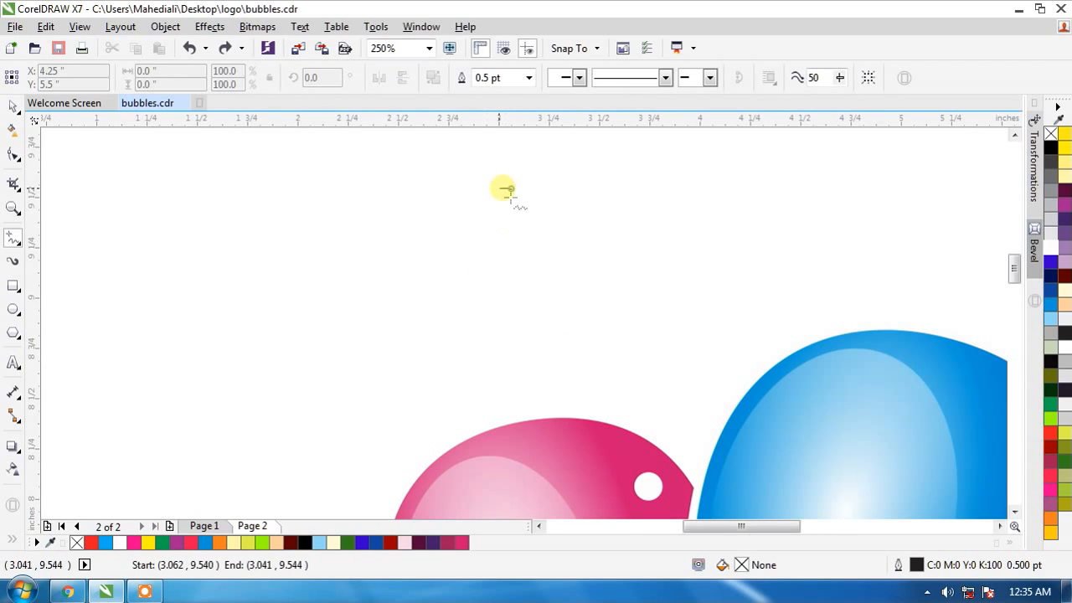
{"action": "left_click_drag", "start_coordinate": [503, 188], "coordinate": [444, 432]}
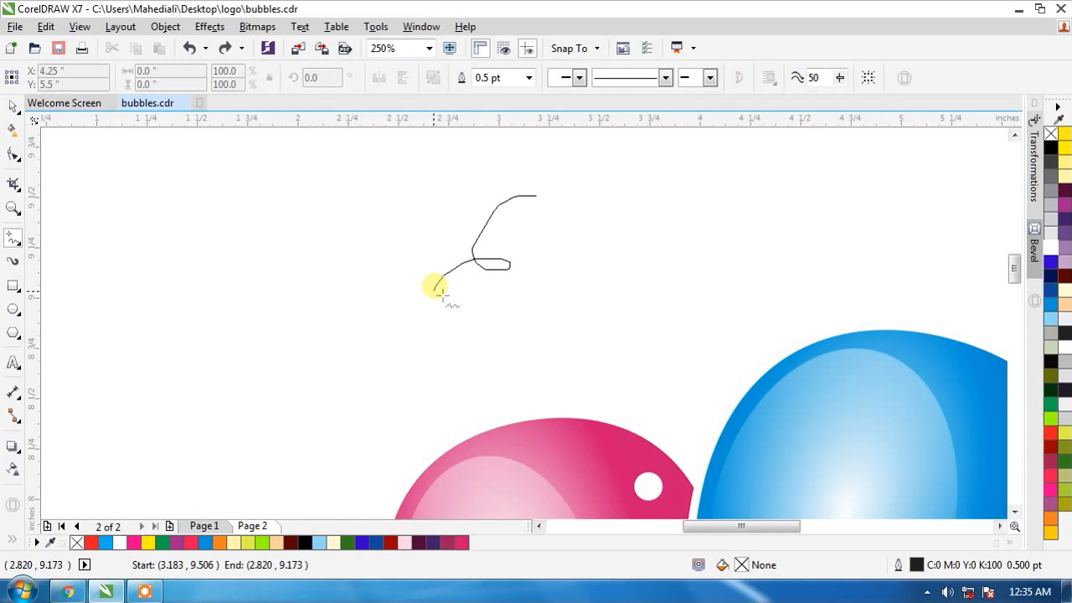
{"action": "left_click_drag", "start_coordinate": [444, 288], "coordinate": [506, 410]}
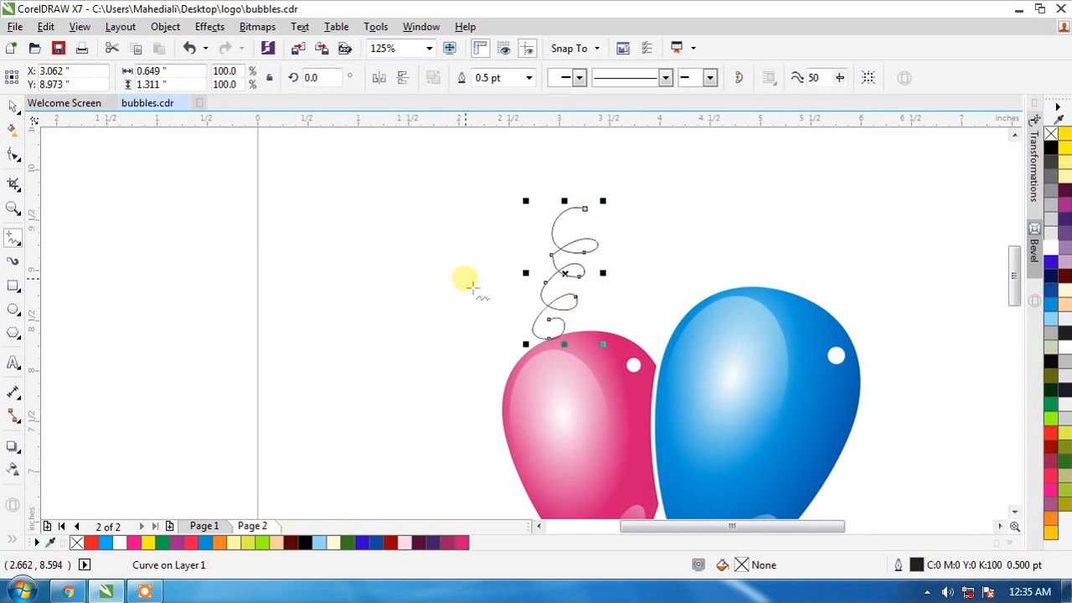
{"action": "left_click_drag", "start_coordinate": [466, 278], "coordinate": [583, 233]}
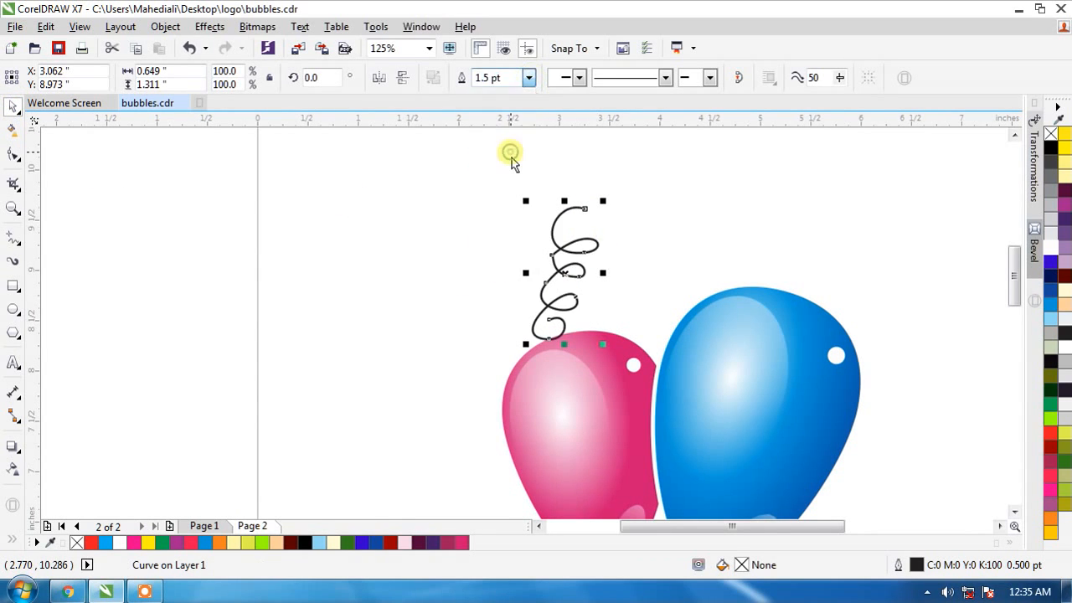
{"action": "type", "text": "250"}
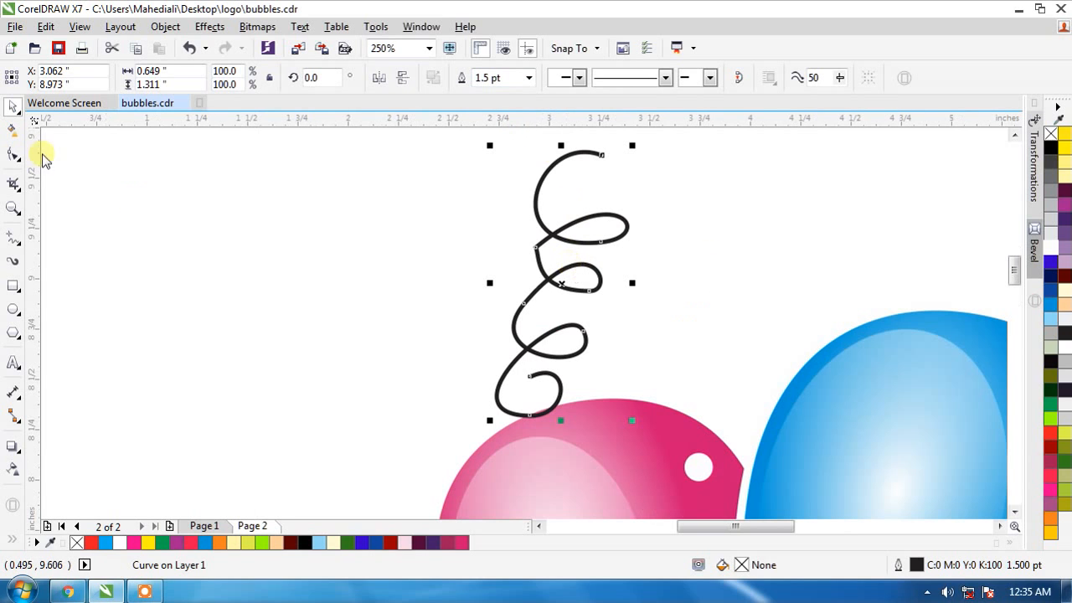
Reshape the ribbon's top curve with the Shape tool, colour it green and zoom in on it
{"action": "left_click", "coordinate": [14, 154]}
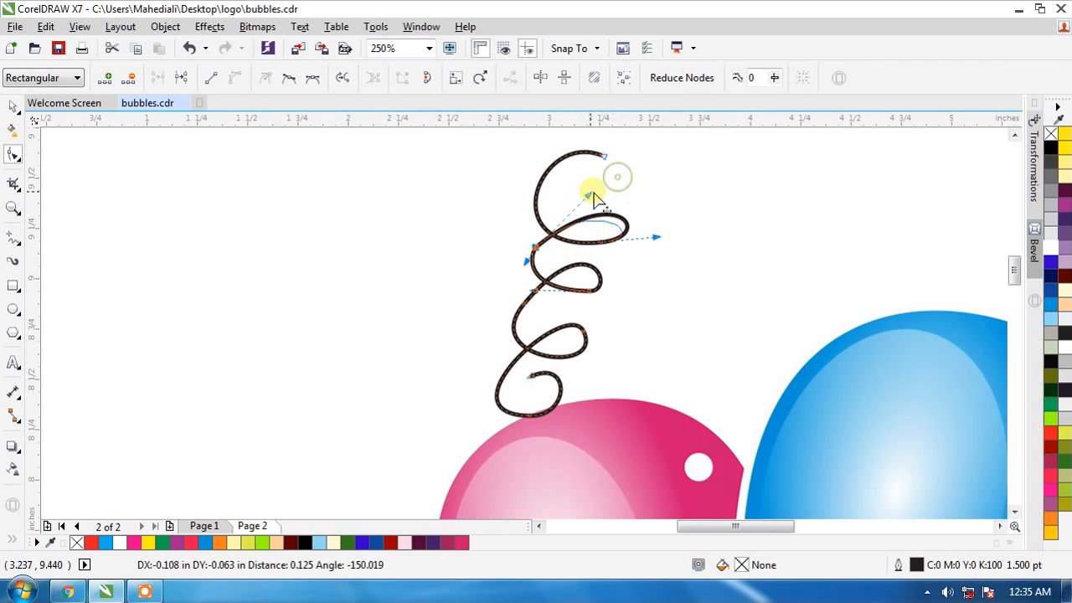
{"action": "left_click_drag", "start_coordinate": [589, 198], "coordinate": [618, 159]}
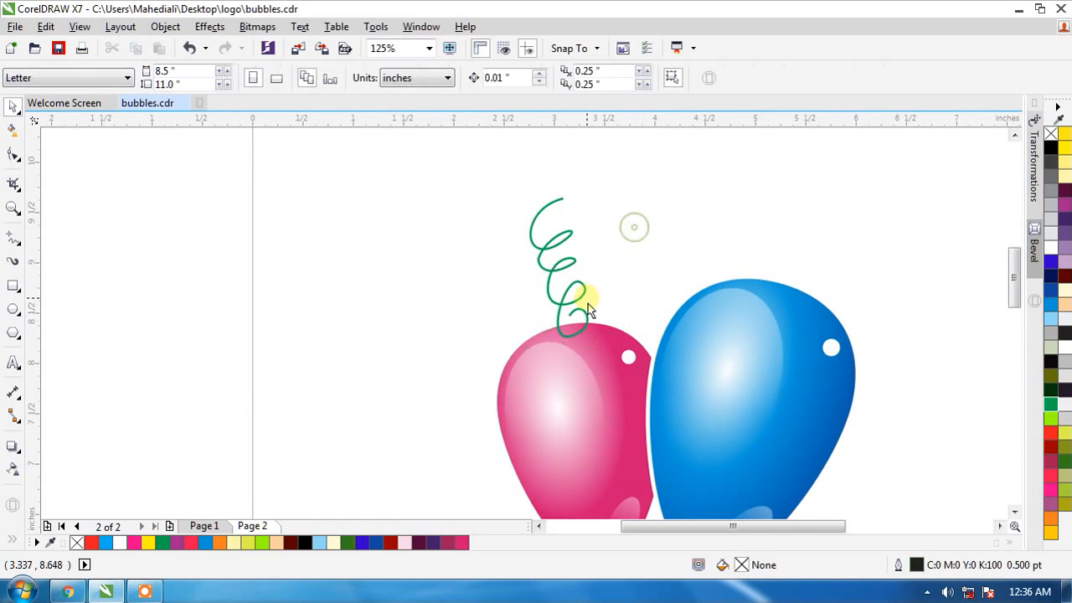
{"action": "left_click", "coordinate": [561, 300]}
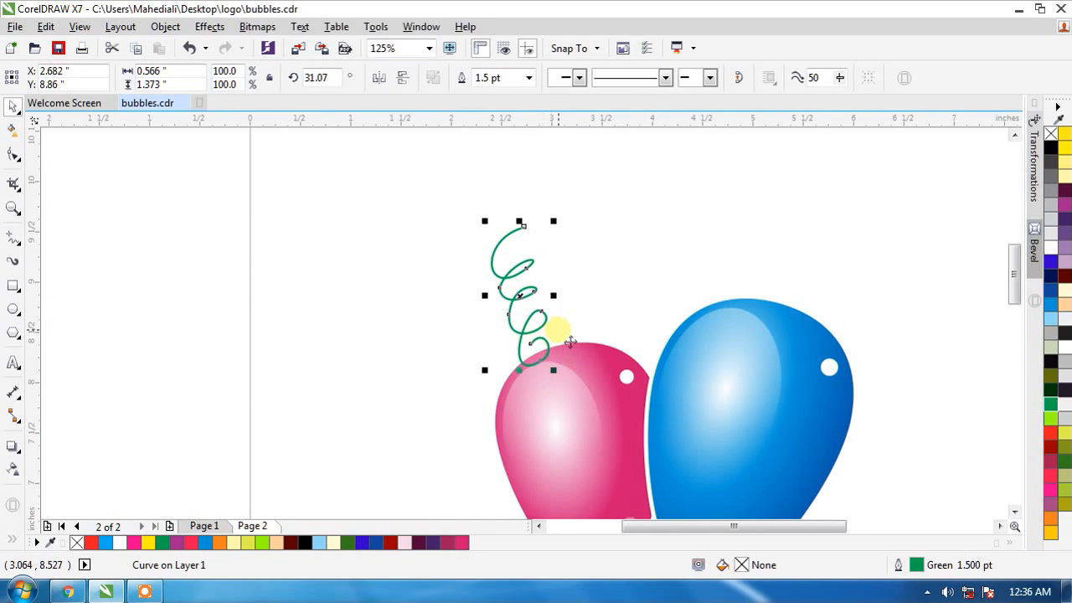
{"action": "left_click", "coordinate": [422, 47]}
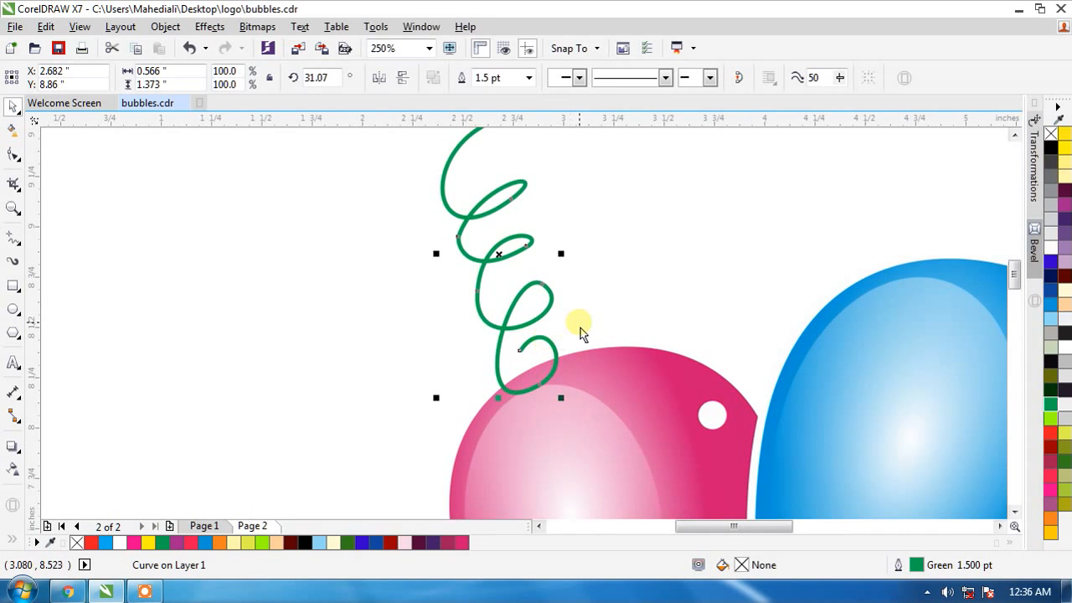
{"action": "mouse_move", "coordinate": [590, 318]}
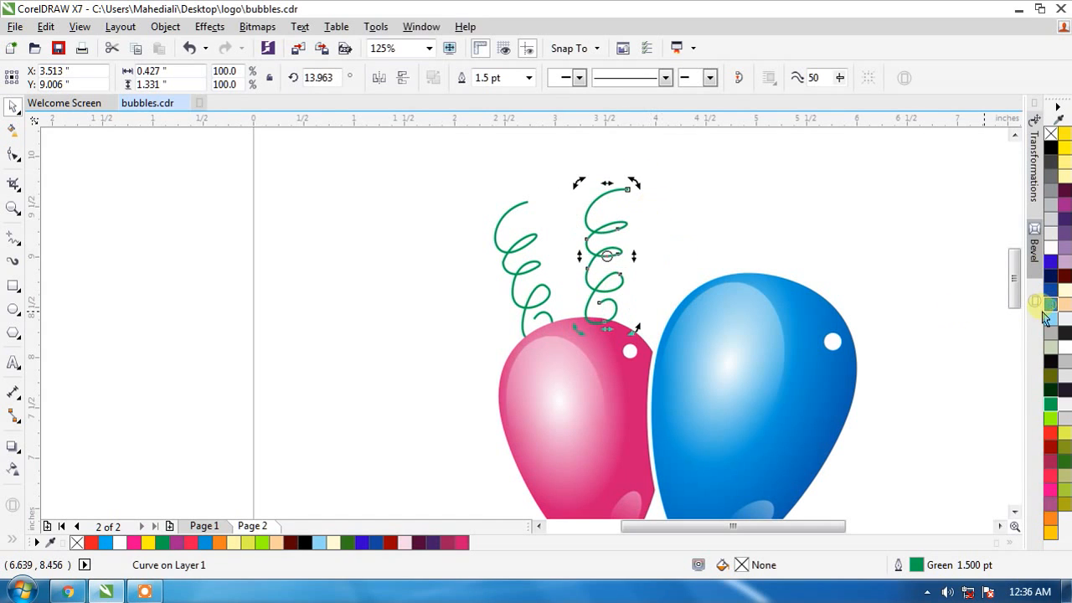
Recolour duplicate ribbons blue and another colour, shrinking the blue one above the balloons
{"action": "left_click", "coordinate": [1048, 305]}
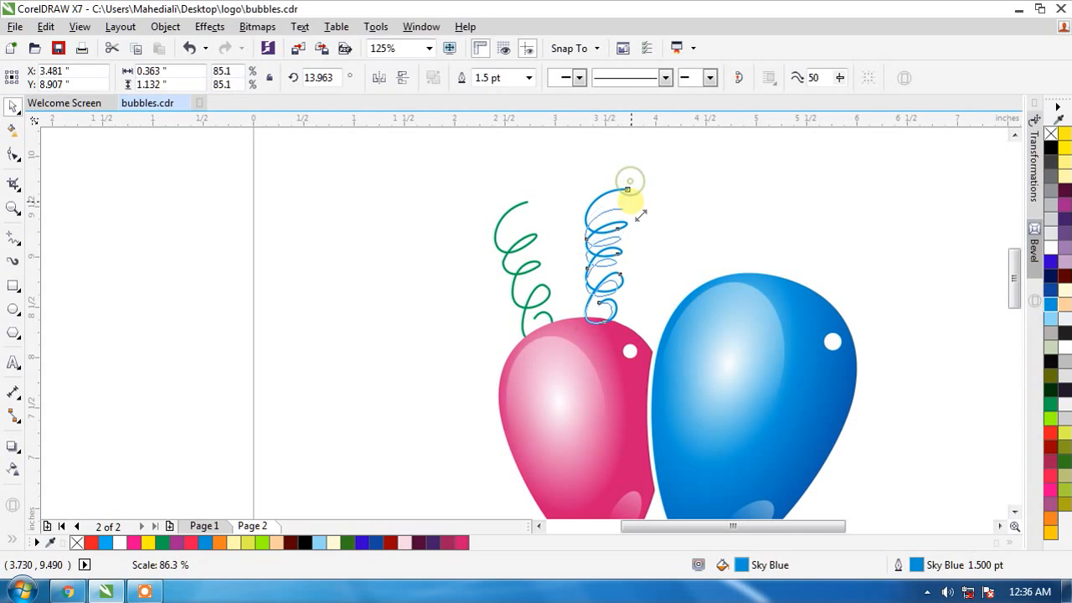
{"action": "left_click_drag", "start_coordinate": [630, 198], "coordinate": [626, 276]}
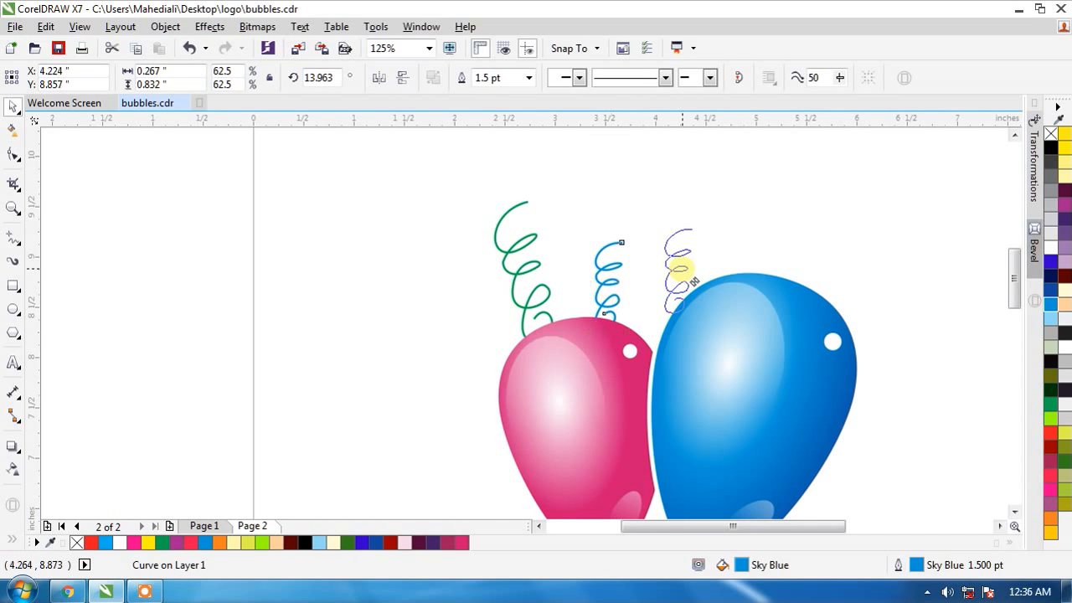
{"action": "left_click", "coordinate": [678, 268]}
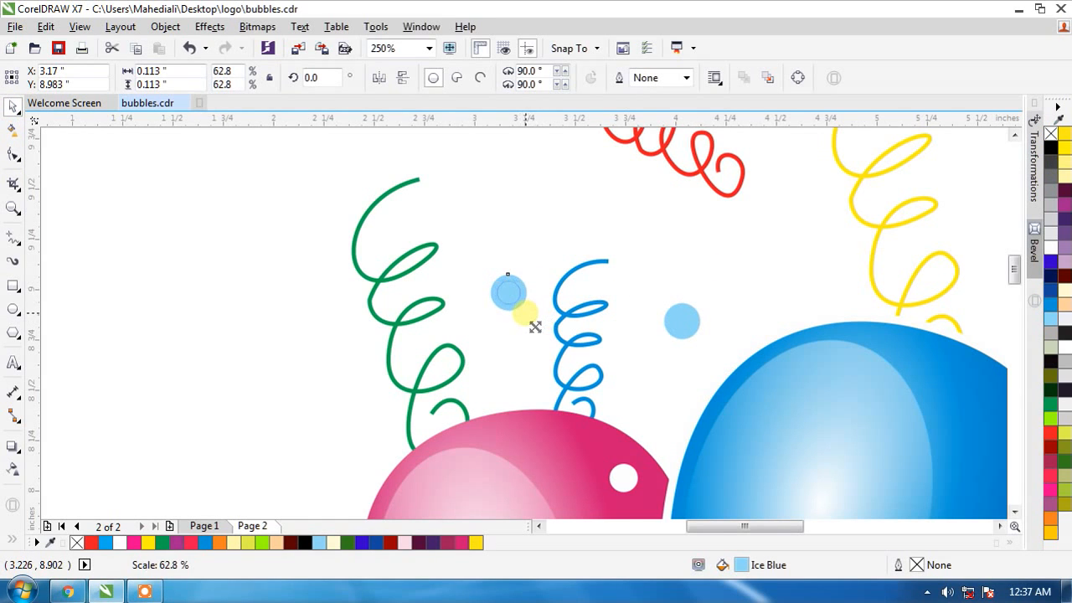
Recolour confetti dots purple and other colours and place them around the green ribbon
{"action": "left_click", "coordinate": [507, 291]}
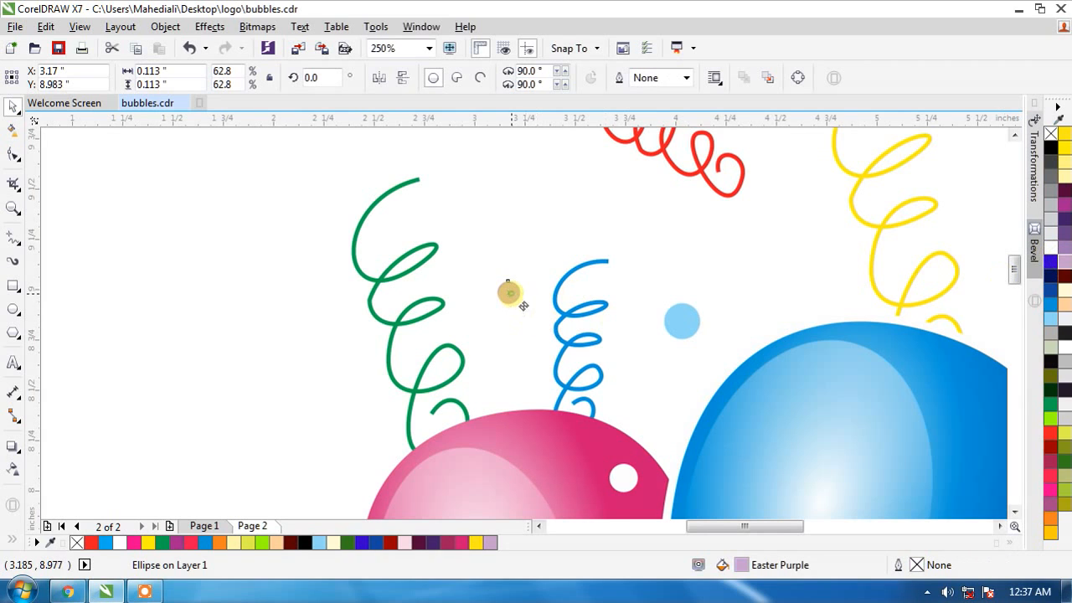
{"action": "left_click_drag", "start_coordinate": [509, 293], "coordinate": [326, 408]}
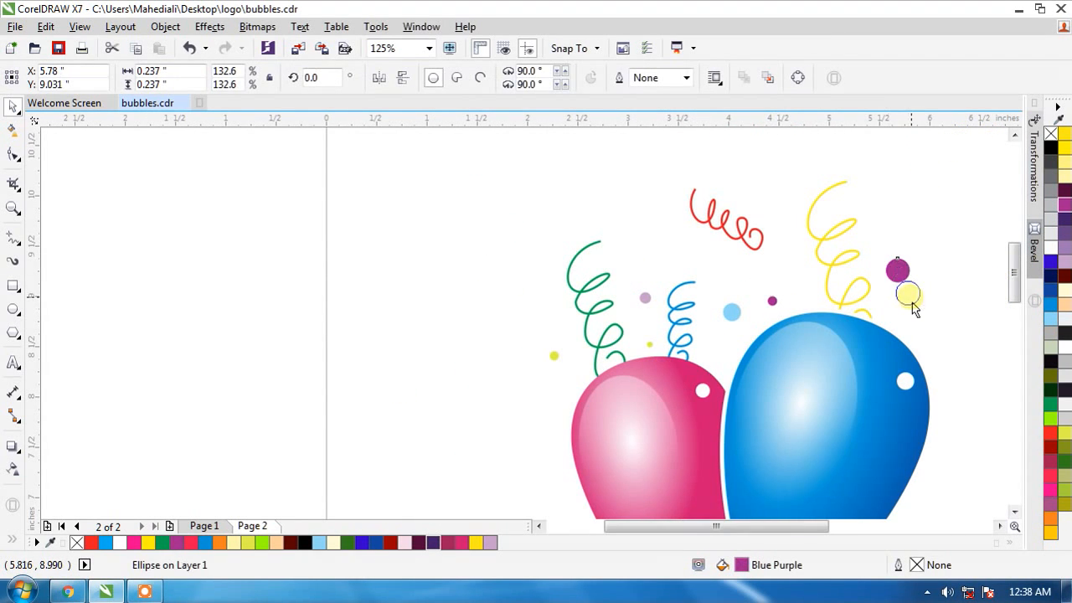
{"action": "left_click", "coordinate": [907, 293]}
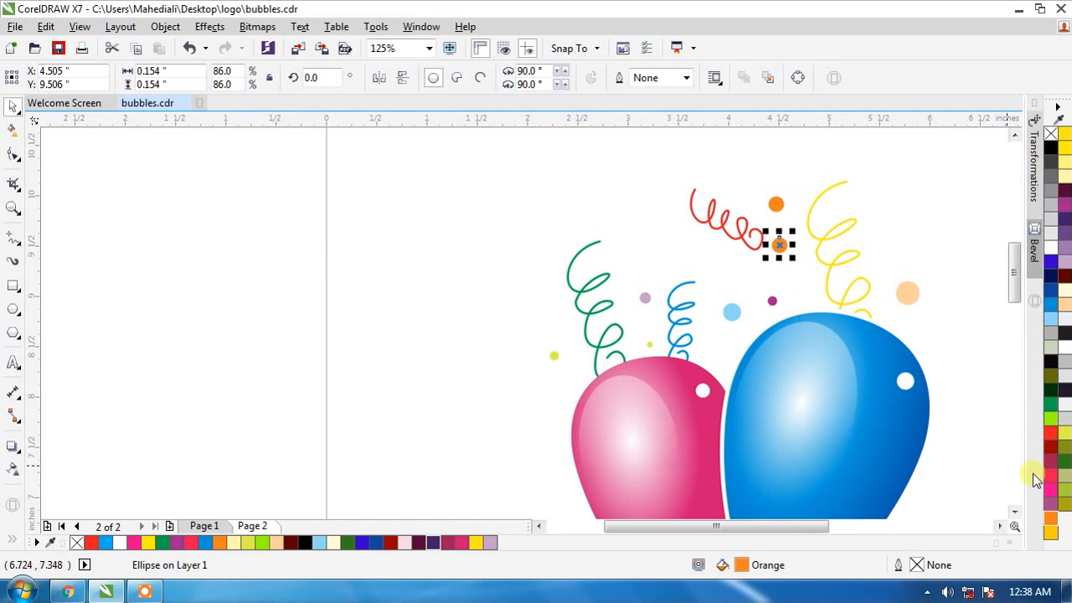
{"action": "mouse_move", "coordinate": [817, 278]}
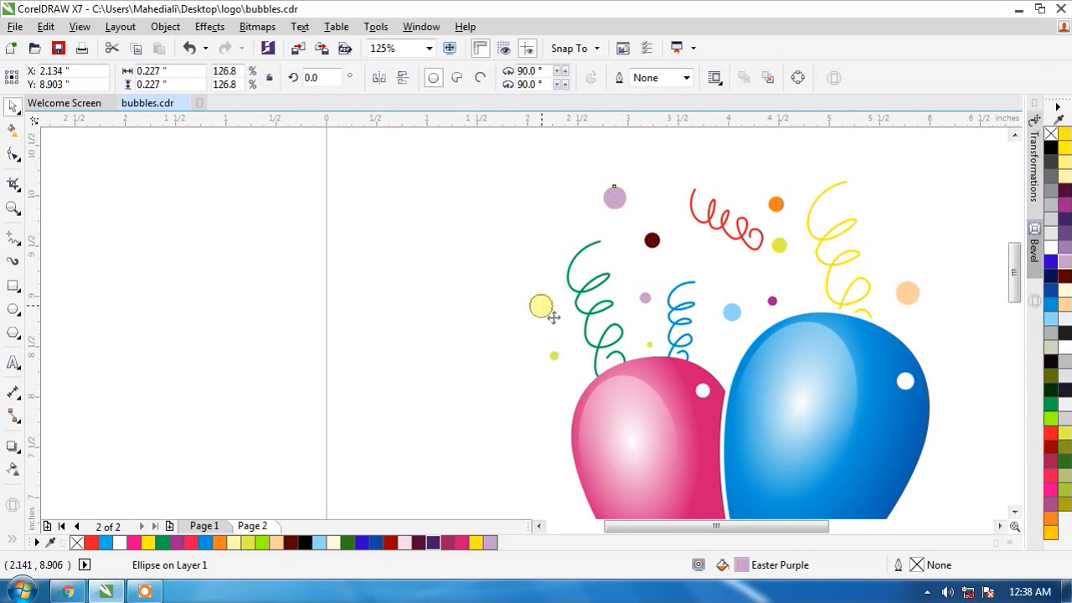
{"action": "left_click_drag", "start_coordinate": [551, 316], "coordinate": [543, 304]}
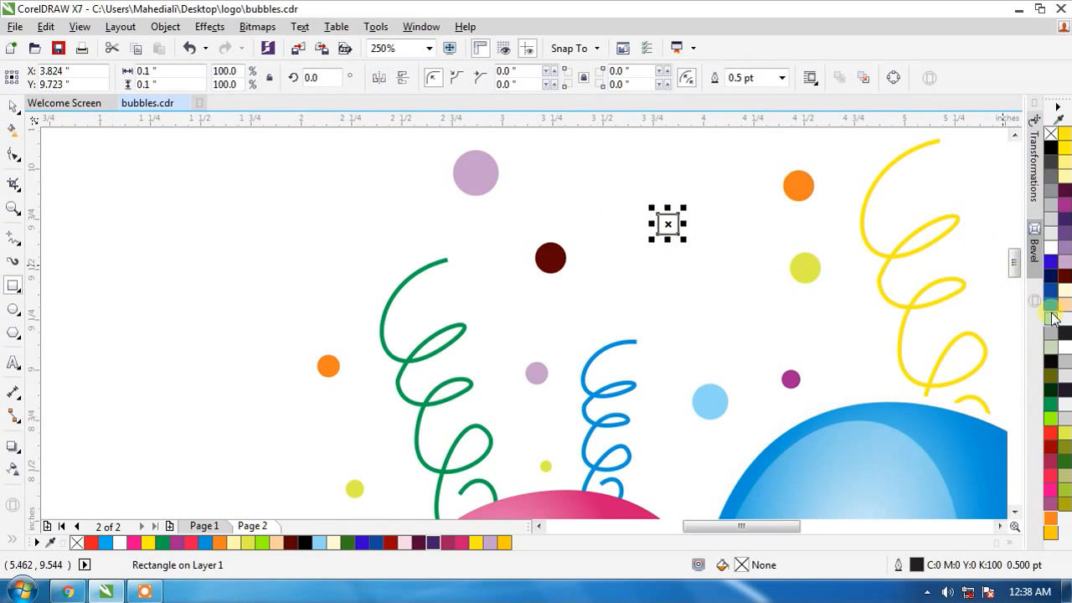
Fill the small square Ice Blue, remove its outline, then shrink and tilt it among the dots
{"action": "left_click", "coordinate": [1050, 318]}
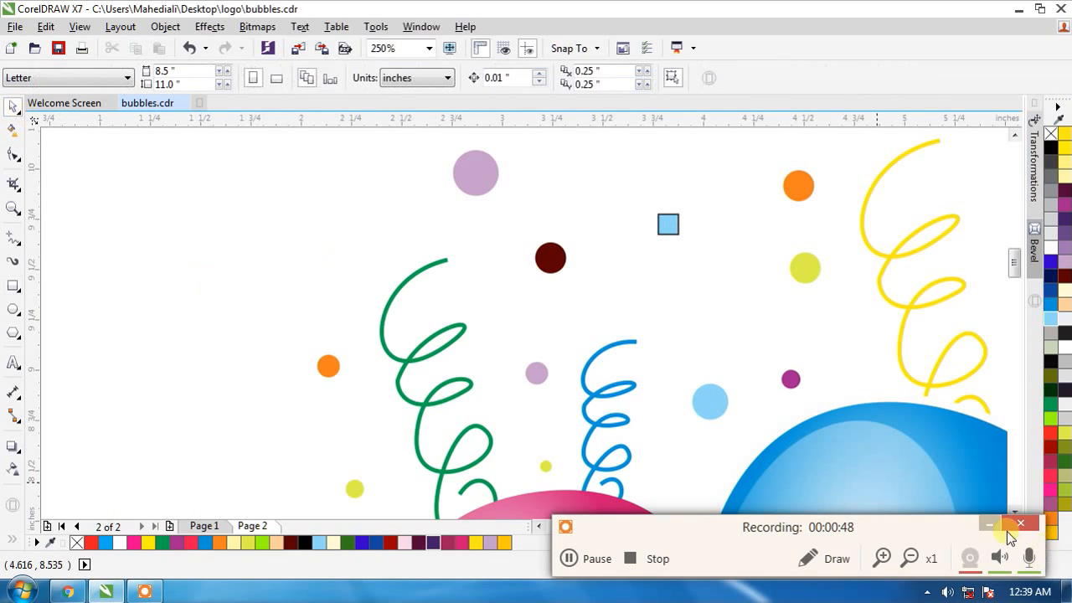
{"action": "left_click", "coordinate": [666, 224]}
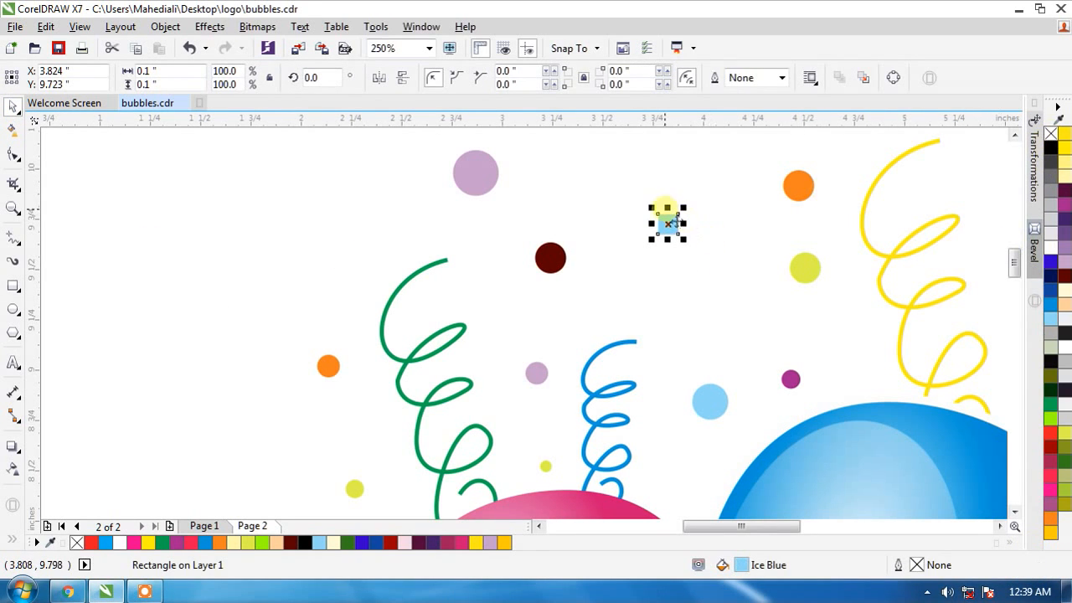
{"action": "left_click_drag", "start_coordinate": [666, 221], "coordinate": [676, 244]}
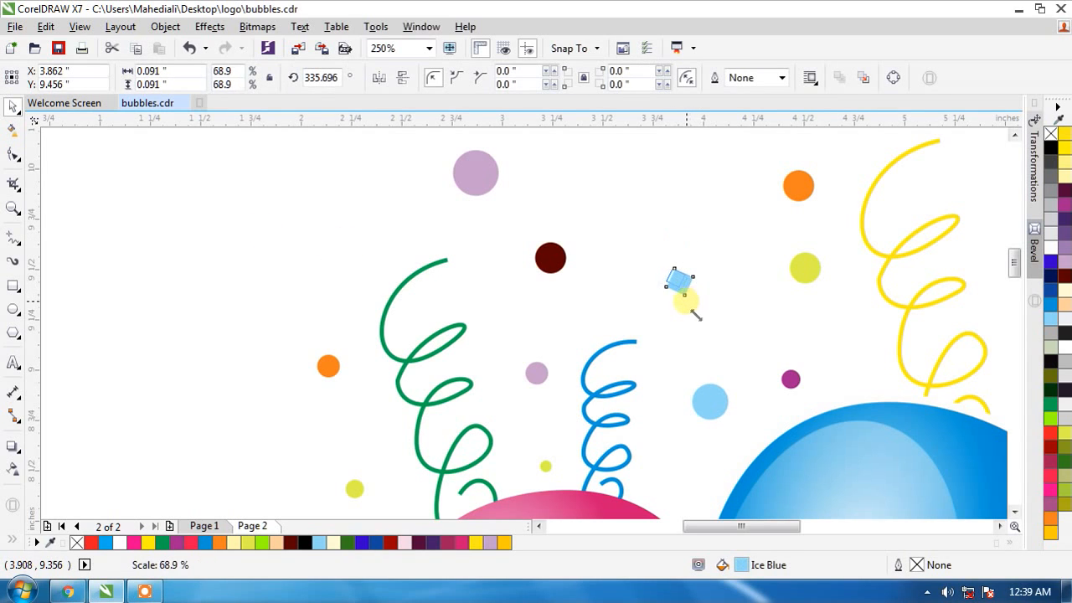
{"action": "left_click_drag", "start_coordinate": [678, 293], "coordinate": [723, 184]}
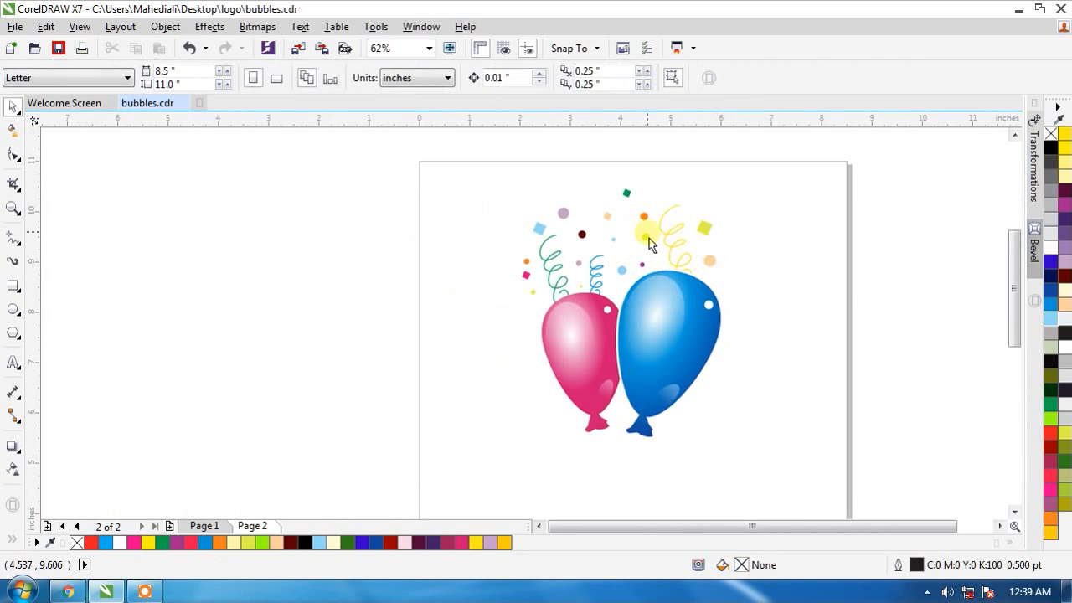
{"action": "left_click", "coordinate": [613, 238]}
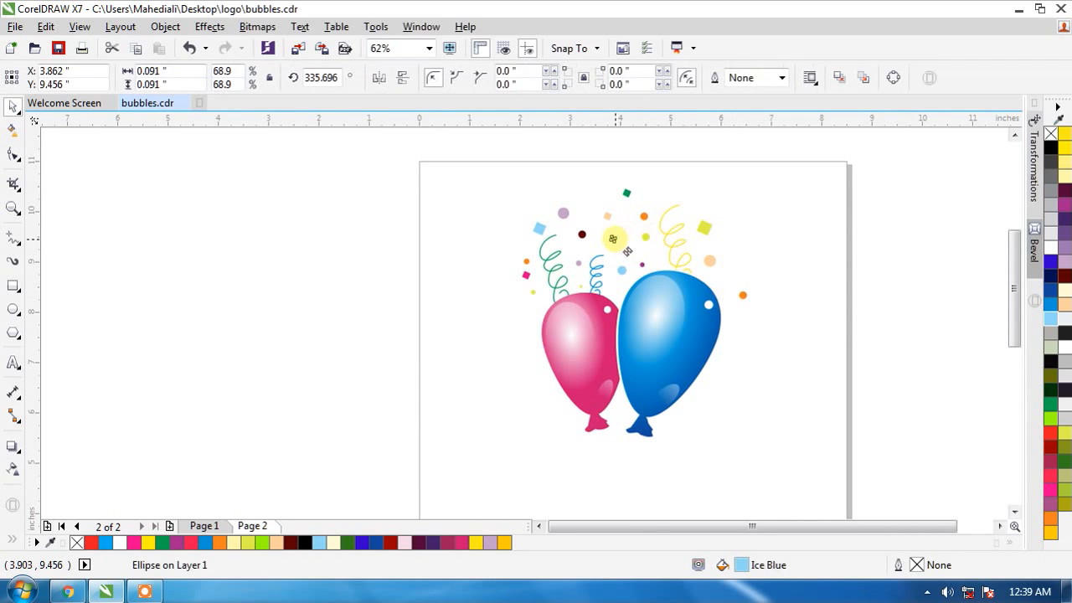